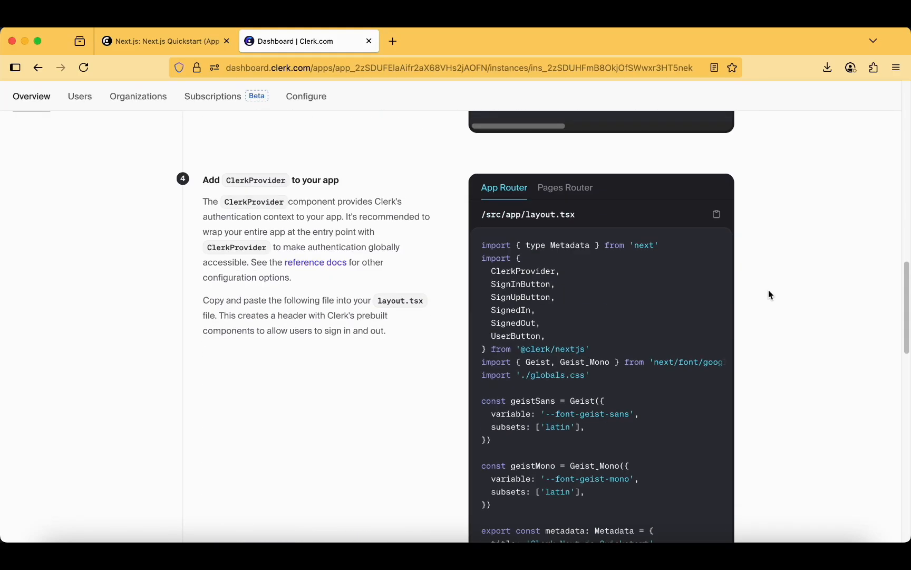
- Scroll through the Flutter_Login app's Next.js quickstart overview
scroll("down", 3)
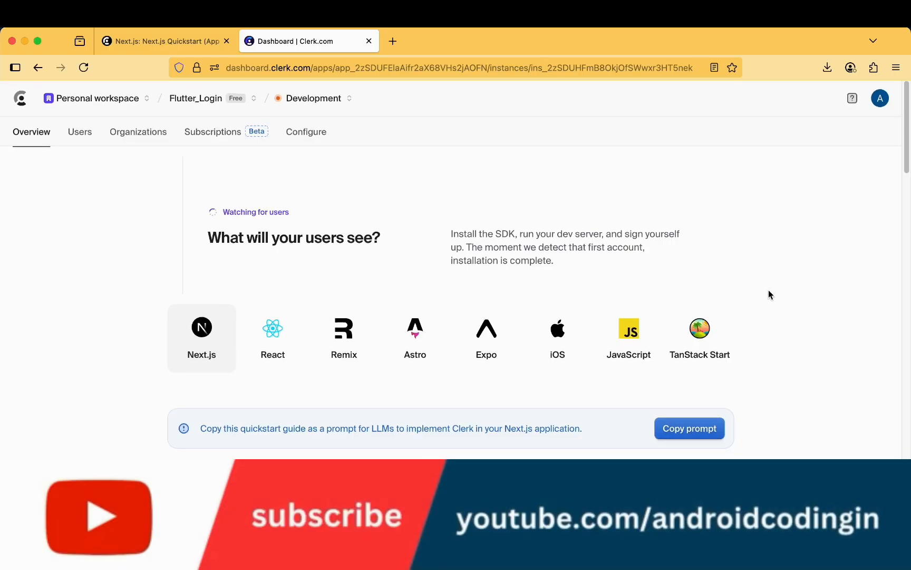
scroll("down", 3)
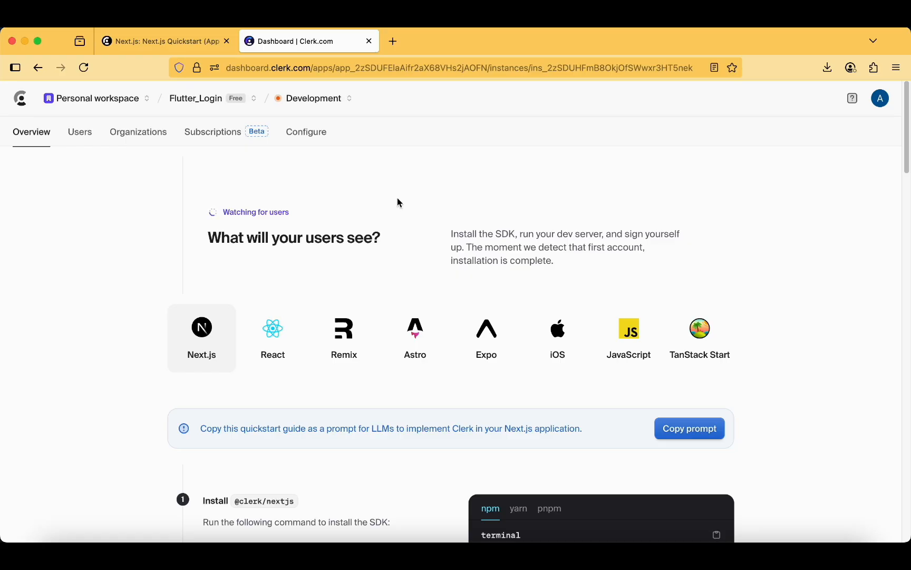
mouse_move(136, 231)
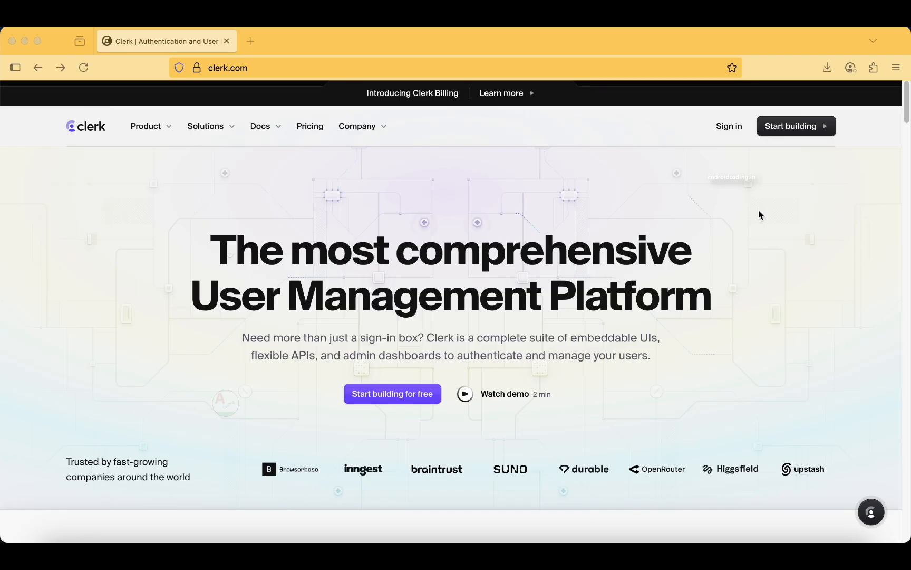
mouse_move(782, 245)
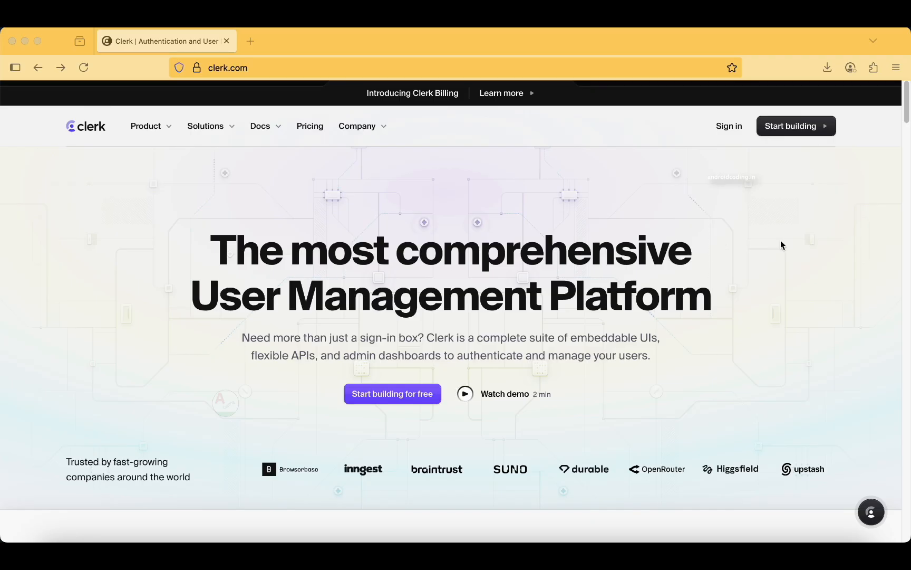
mouse_move(728, 126)
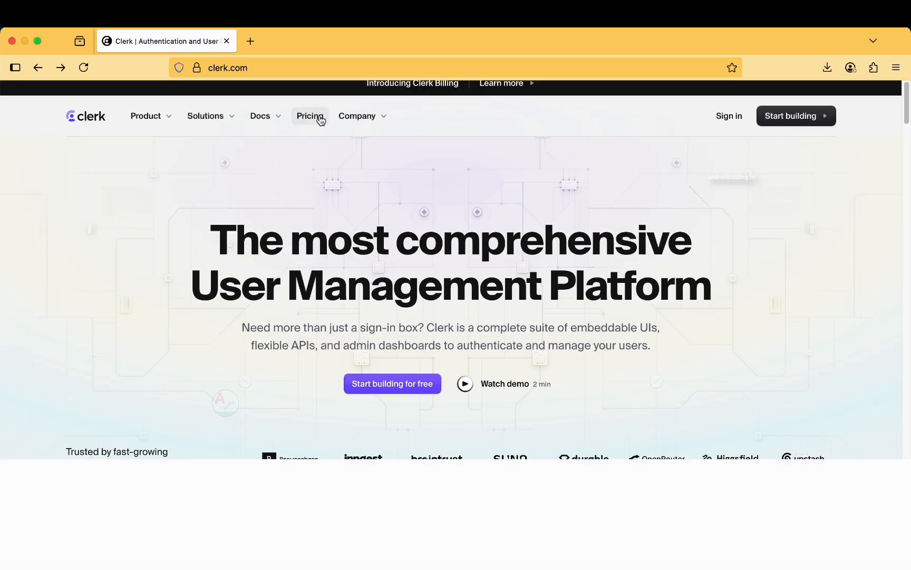
- View Clerk's Pricing page and scroll through the plans
left_click(310, 116)
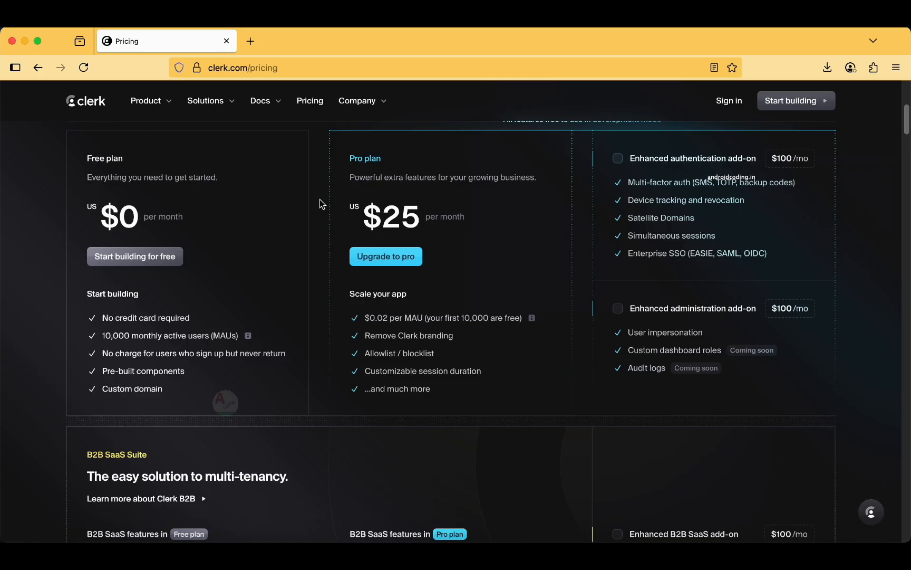
scroll("down", 3)
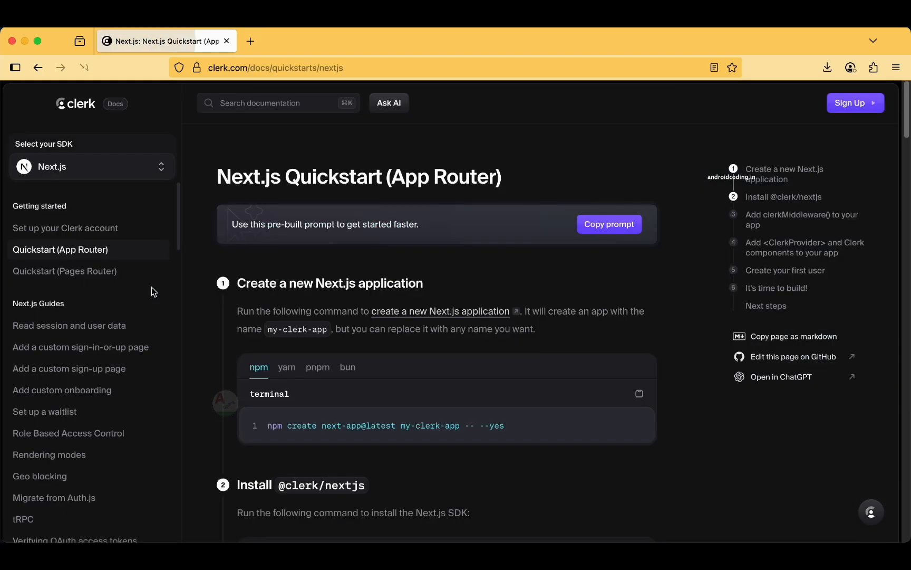
left_click(37, 67)
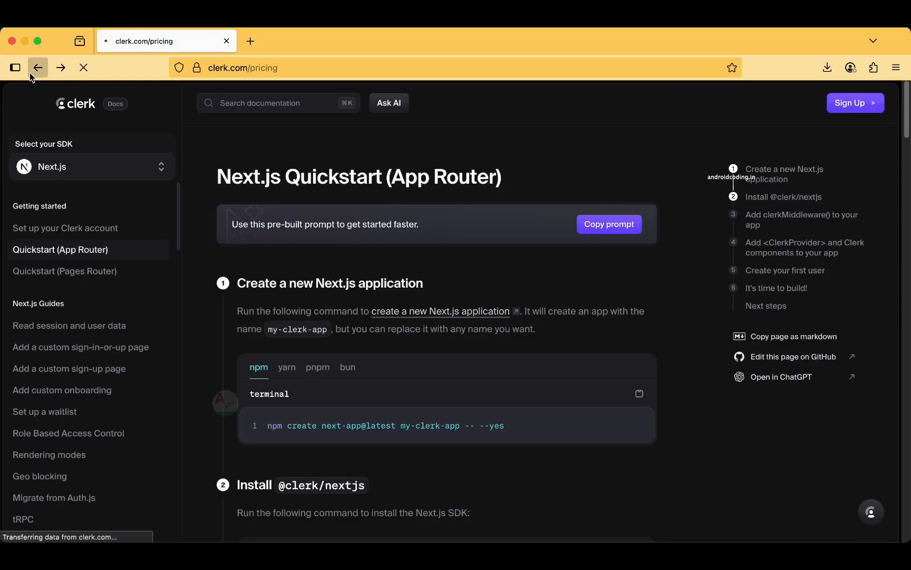
left_click(37, 67)
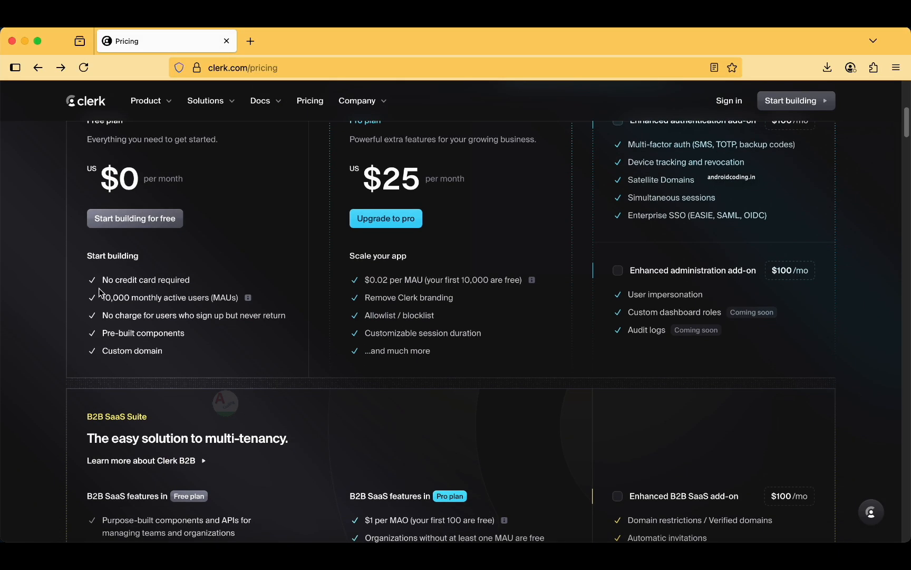
scroll("down", 3)
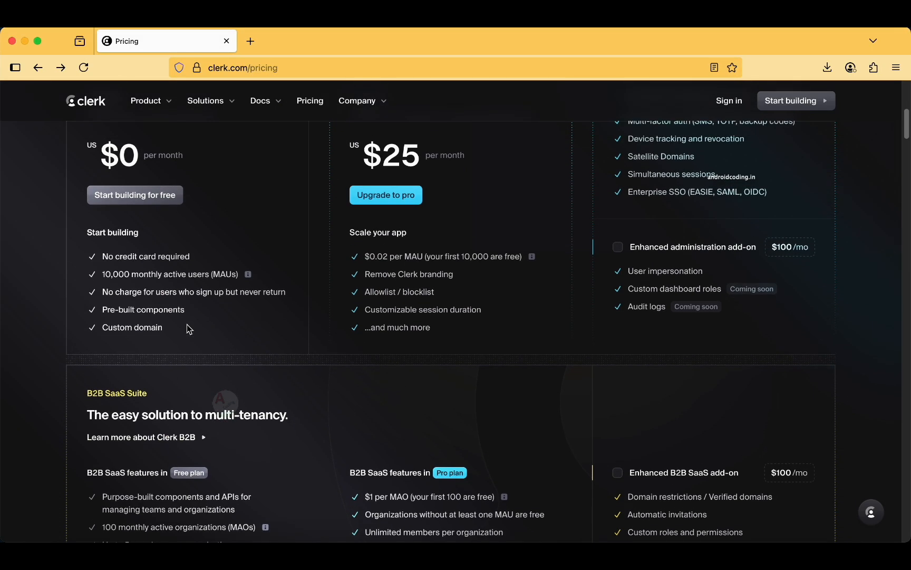
mouse_move(239, 326)
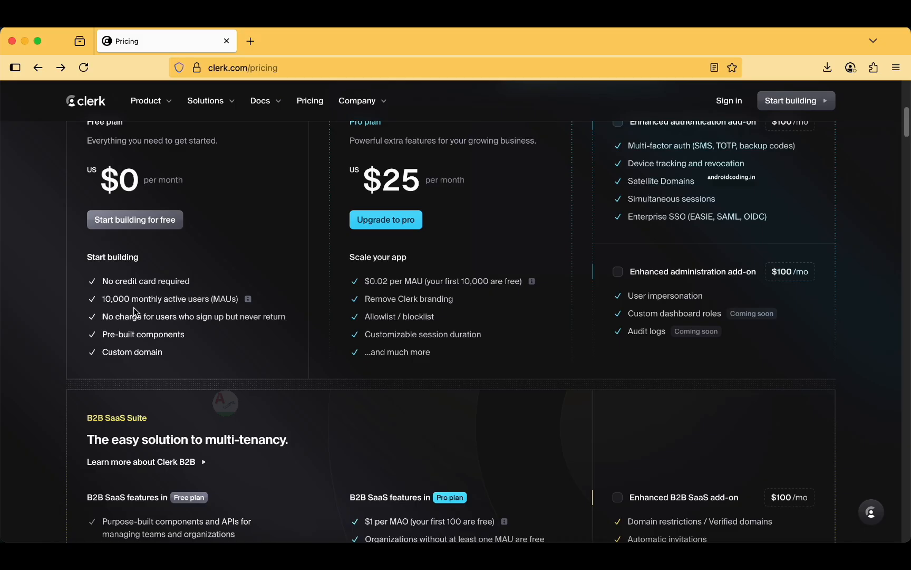
mouse_move(6, 273)
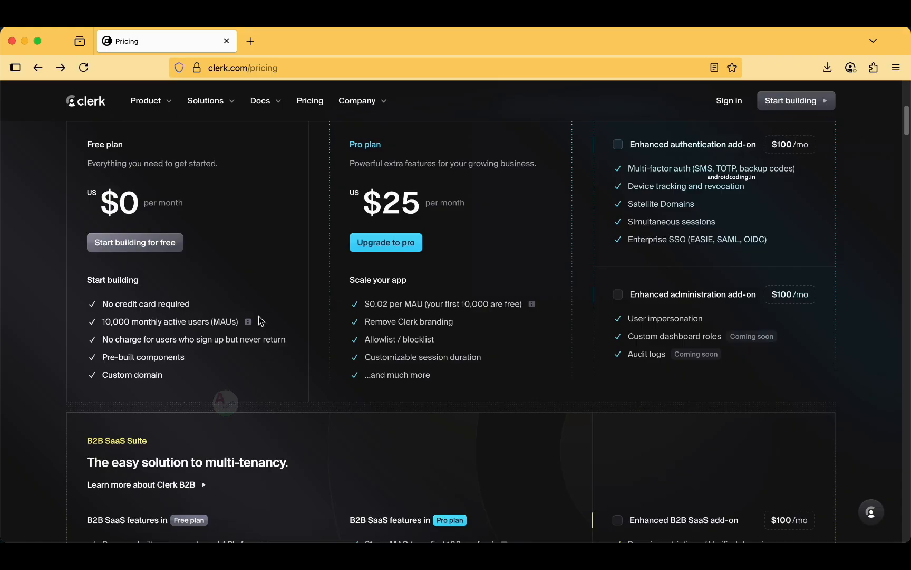
scroll("down", 3)
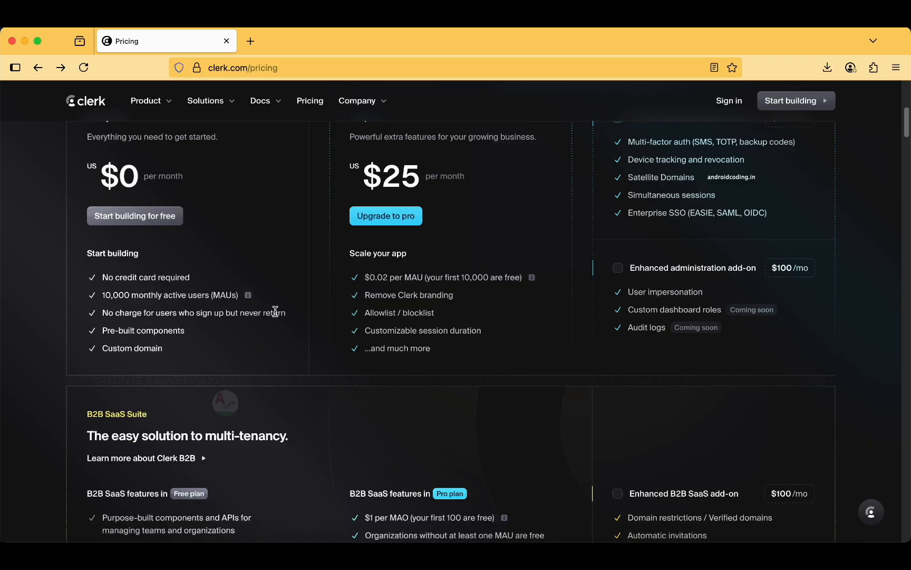
mouse_move(253, 324)
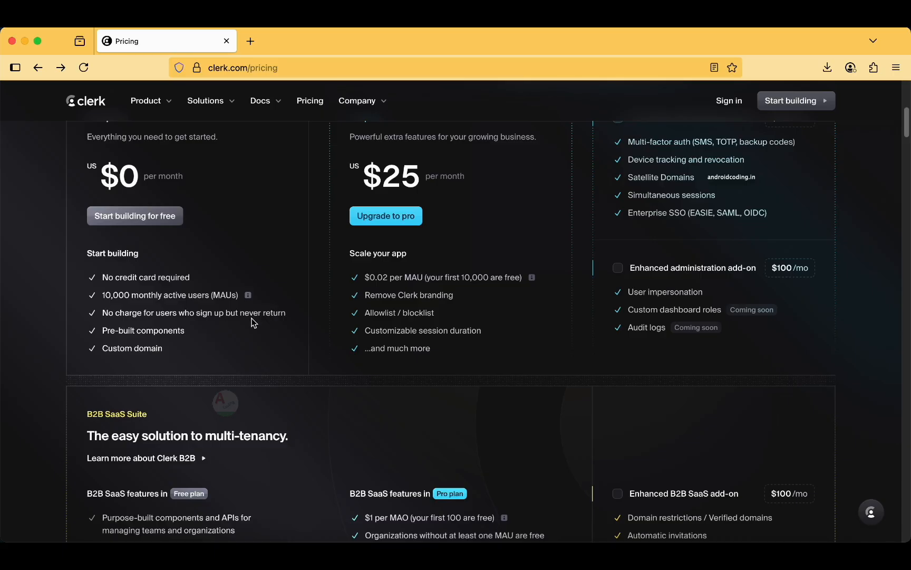
scroll("down", 3)
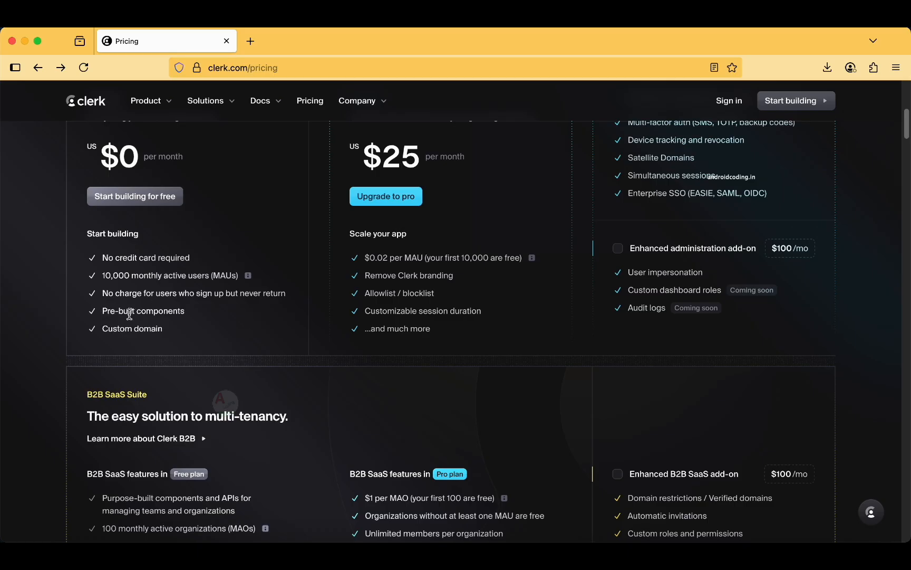
mouse_move(324, 319)
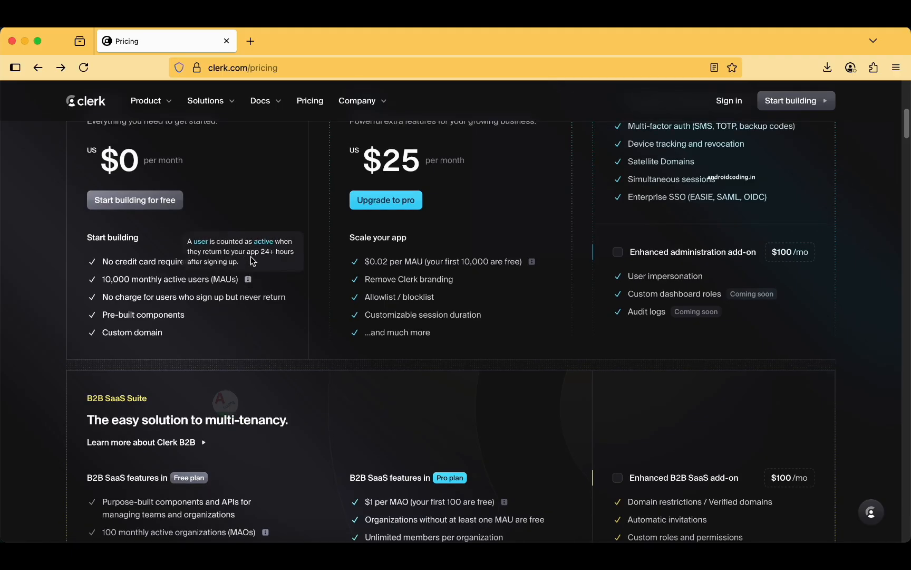
mouse_move(265, 261)
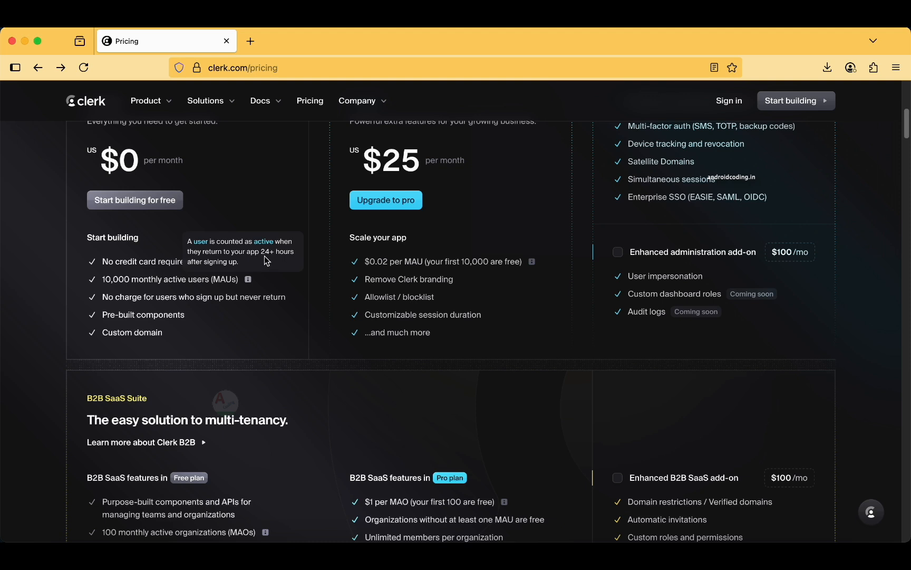
mouse_move(295, 291)
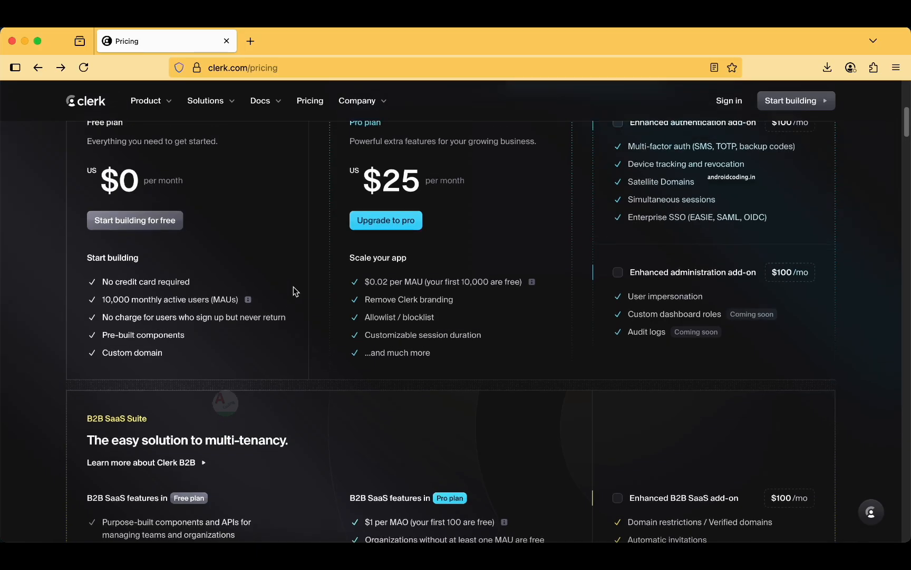
scroll("down", 3)
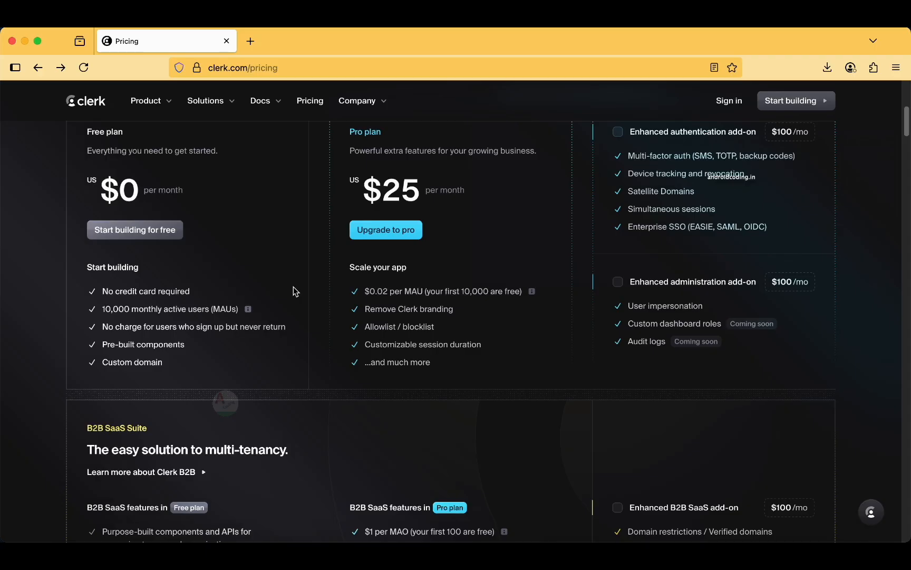
mouse_move(269, 285)
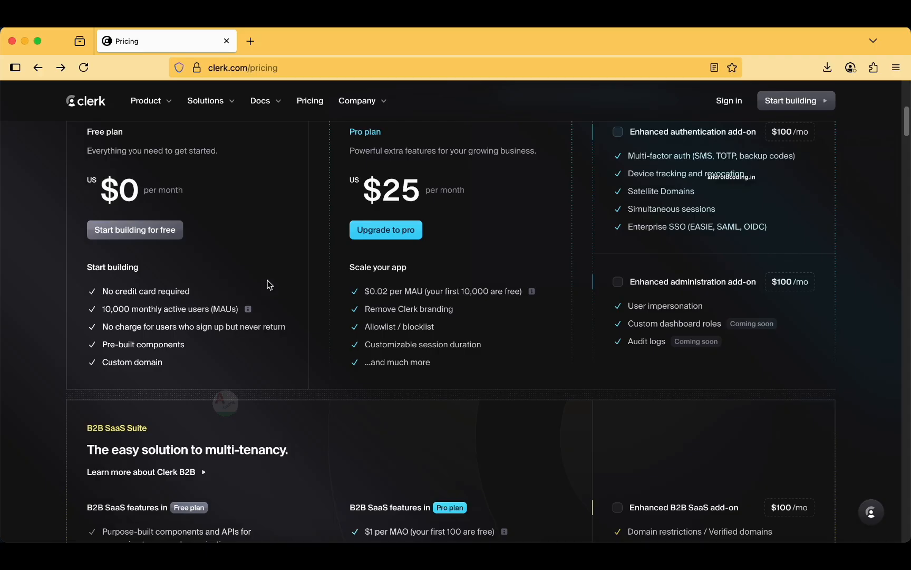
scroll("down", 3)
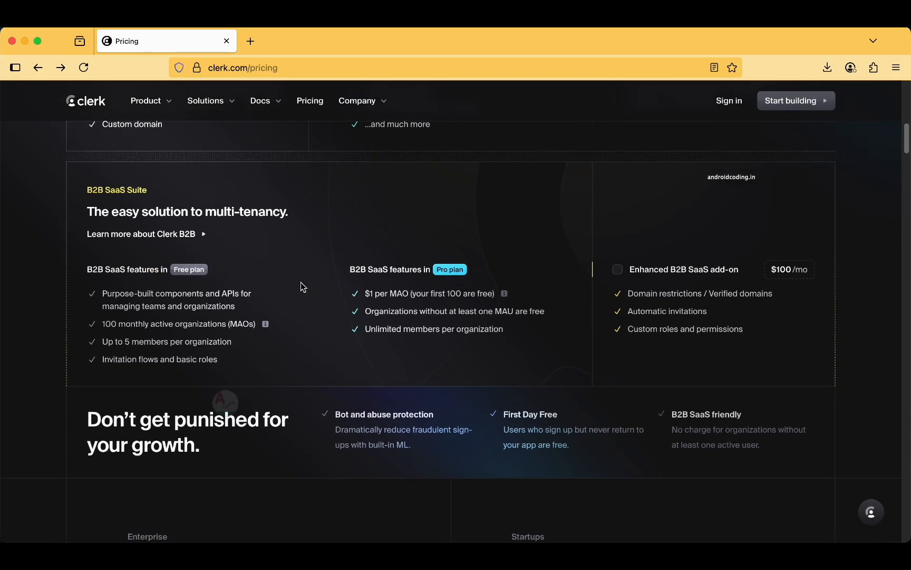
scroll("down", 3)
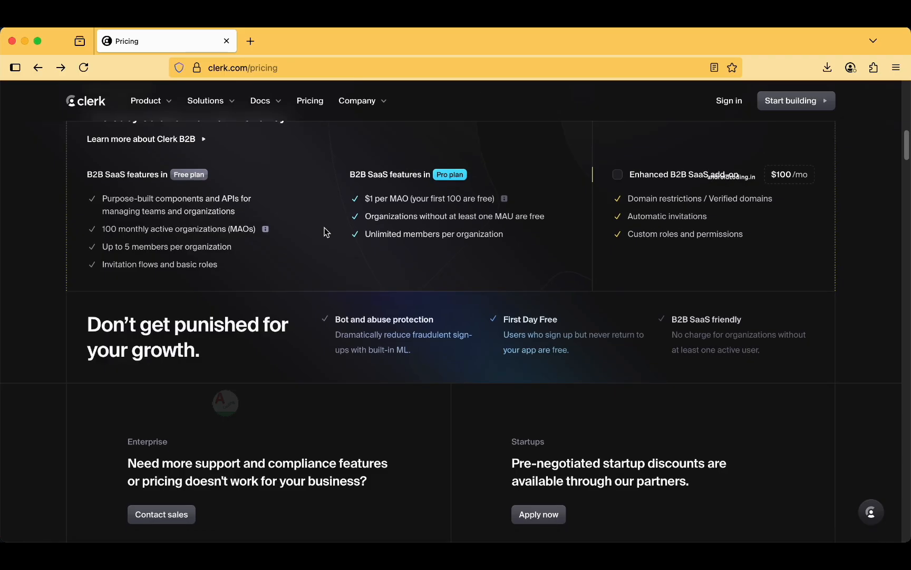
scroll("up", 3)
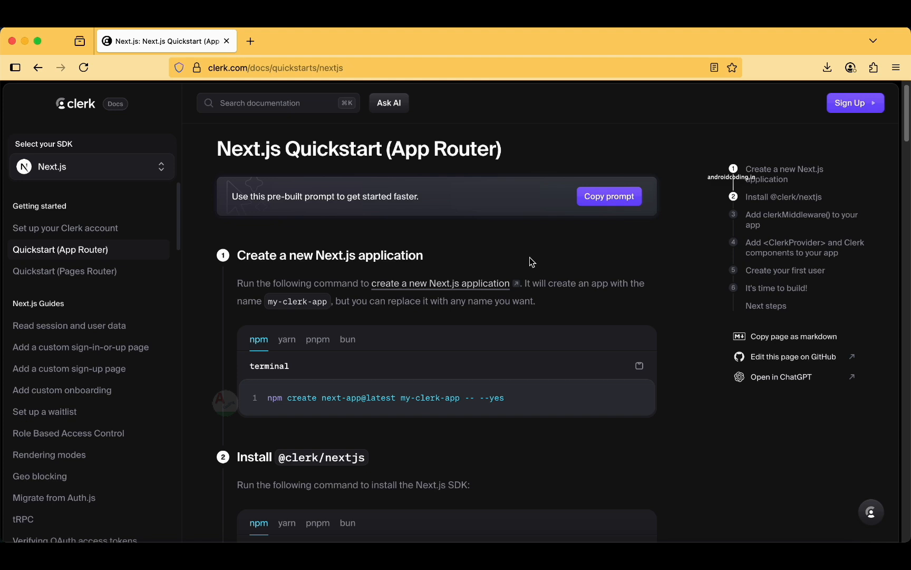
- Skim the Next.js quickstart steps and start creating a Clerk account via Sign Up
scroll("down", 3)
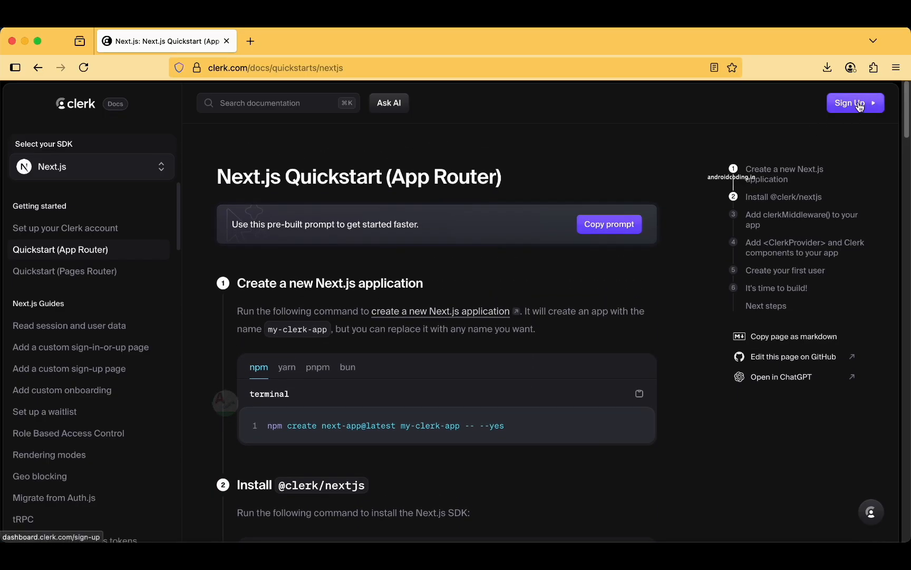
scroll("down", 3)
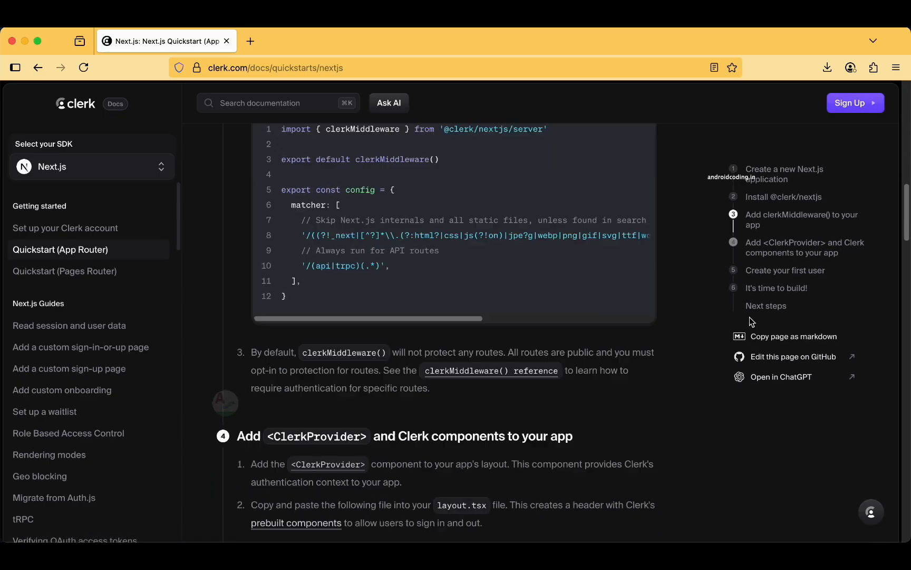
scroll("down", 3)
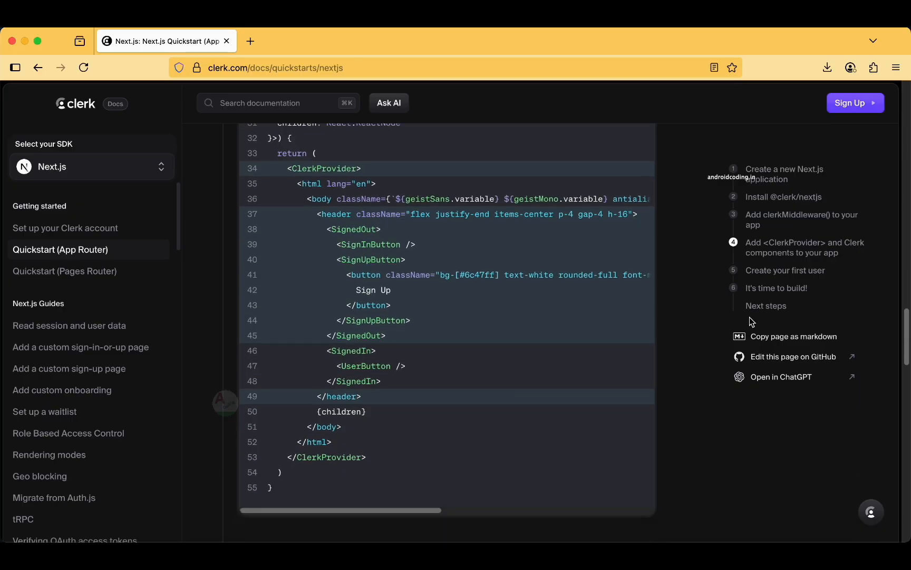
scroll("down", 3)
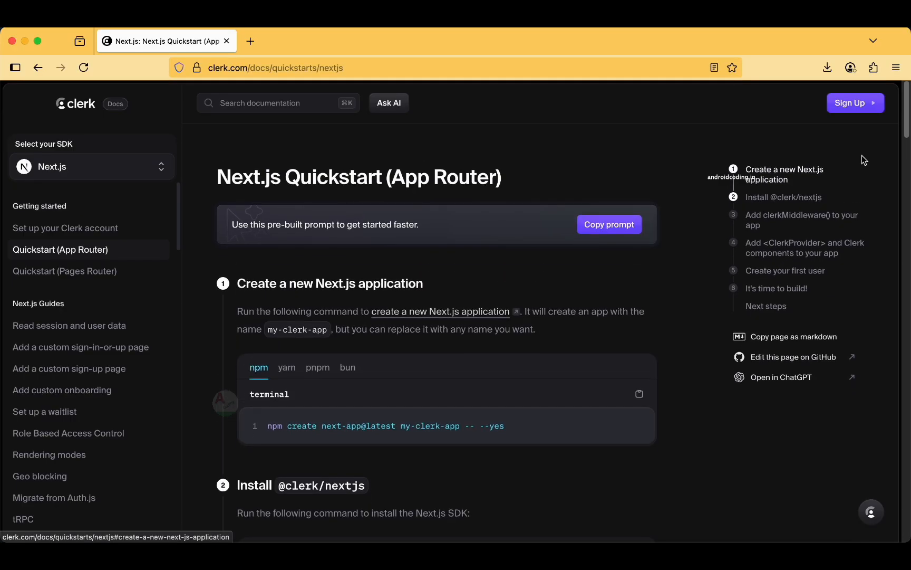
left_click(854, 104)
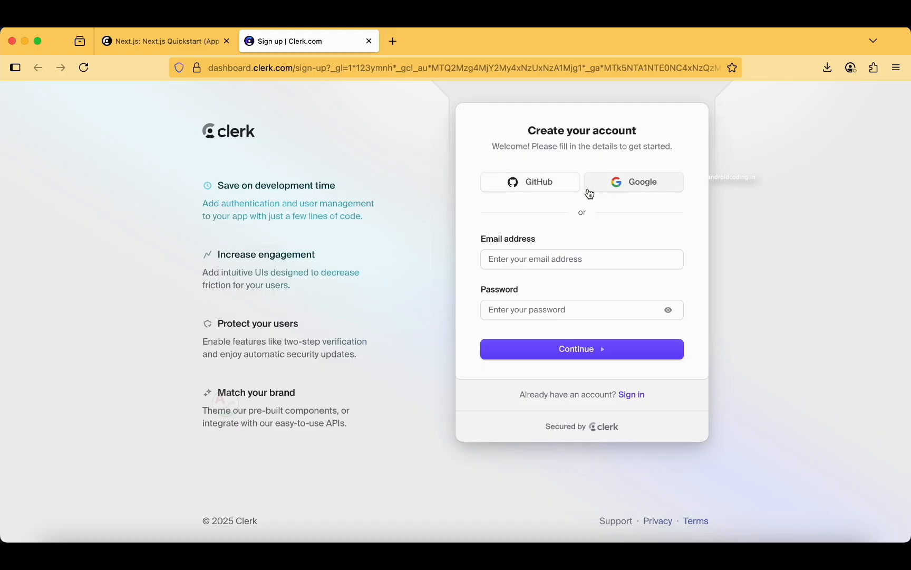
mouse_move(636, 192)
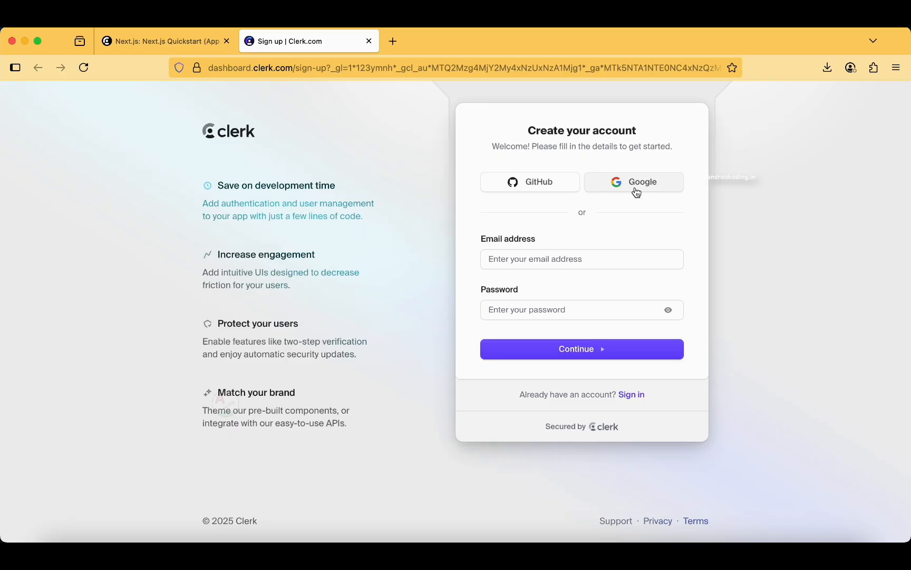
- Sign up with Google and allow Clerk to use the Google profile details
left_click(634, 181)
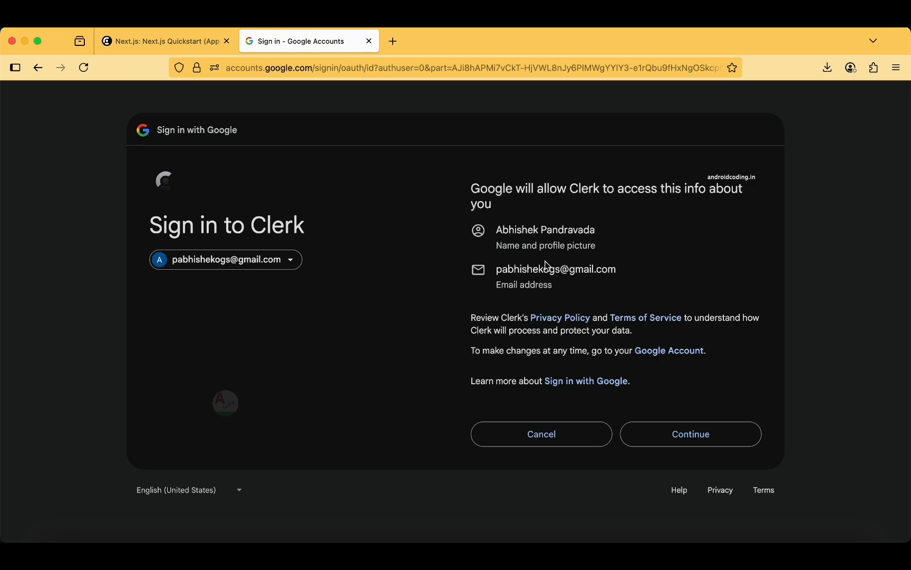
left_click(691, 434)
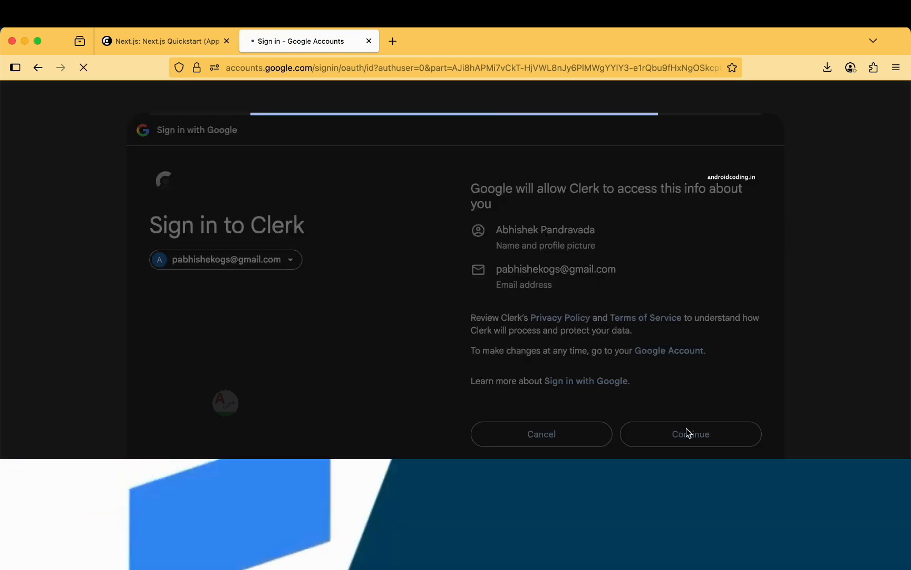
left_click(691, 434)
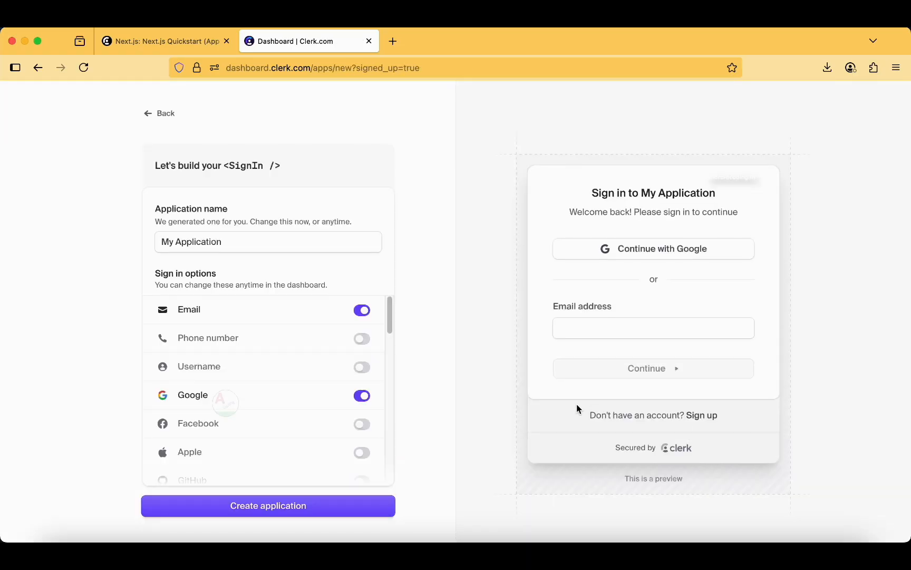
mouse_move(260, 192)
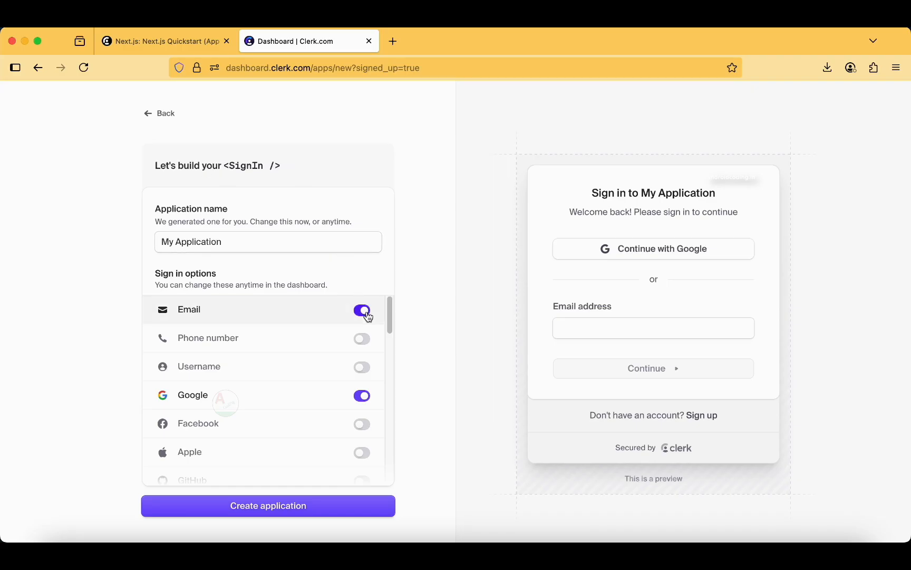
- Replace the generated application name with Flutter_Login
left_click(267, 241)
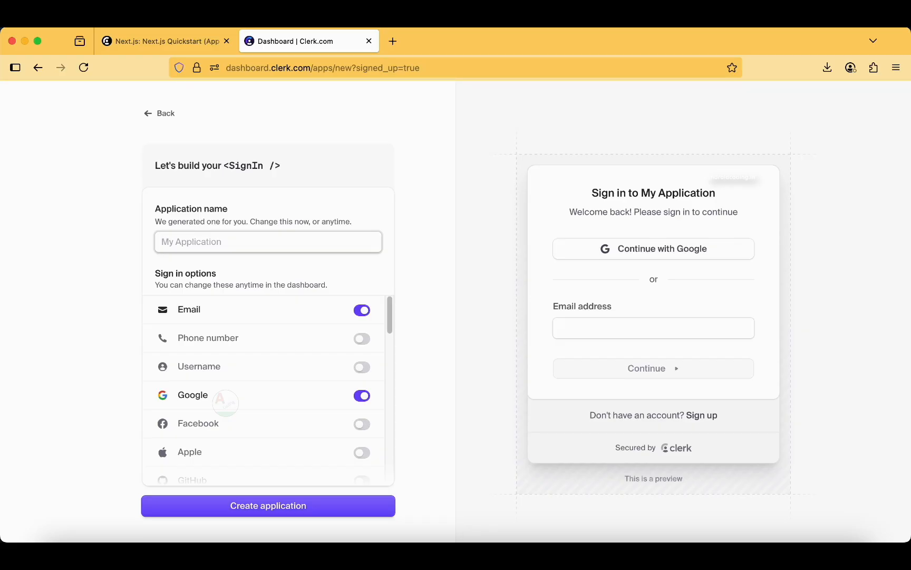
type("Flutter_Login")
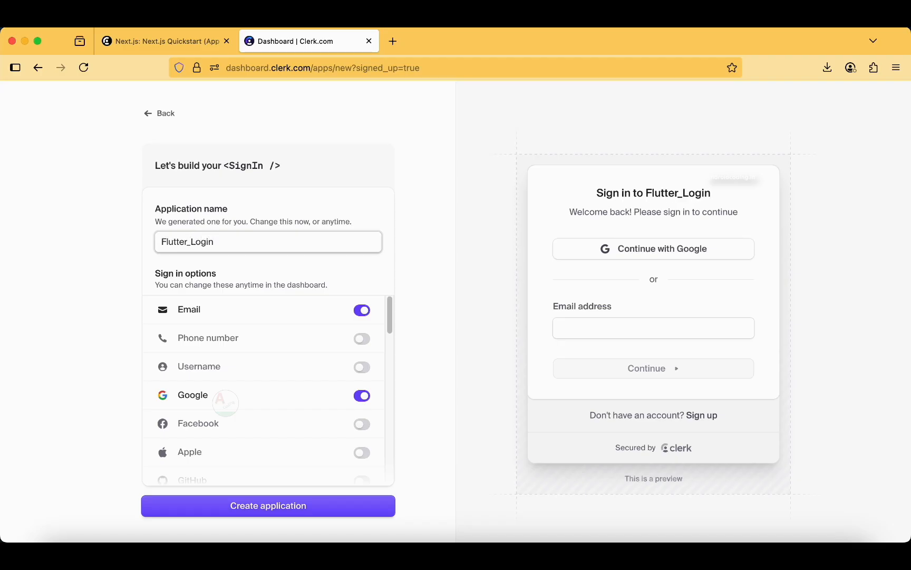
left_click(268, 242)
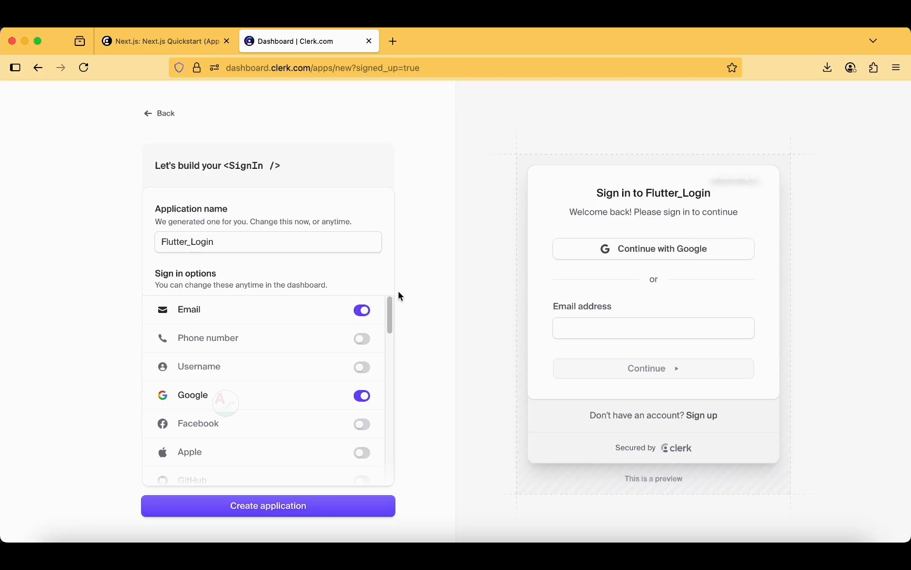
- Enable Phone number and Username sign-in and adjust social providers within the free limit
scroll("down", 3)
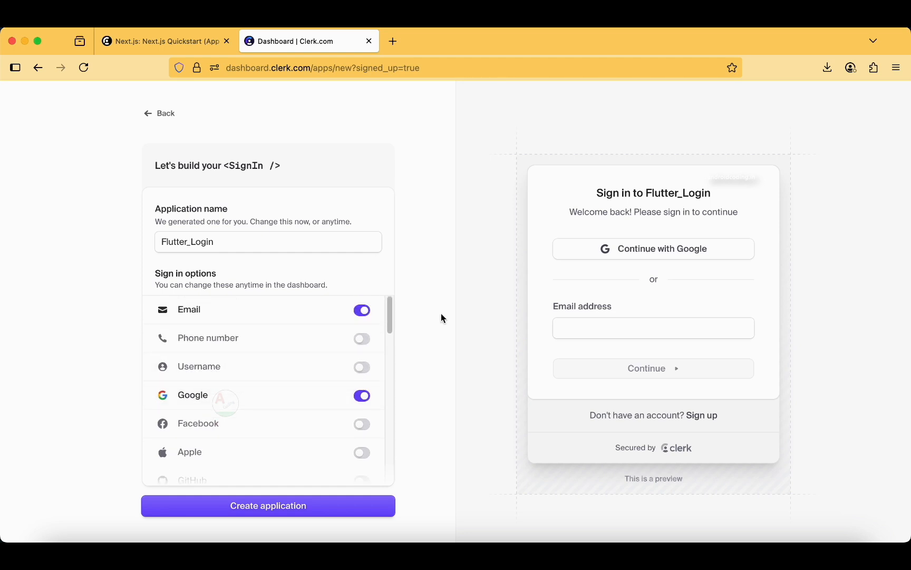
left_click(362, 339)
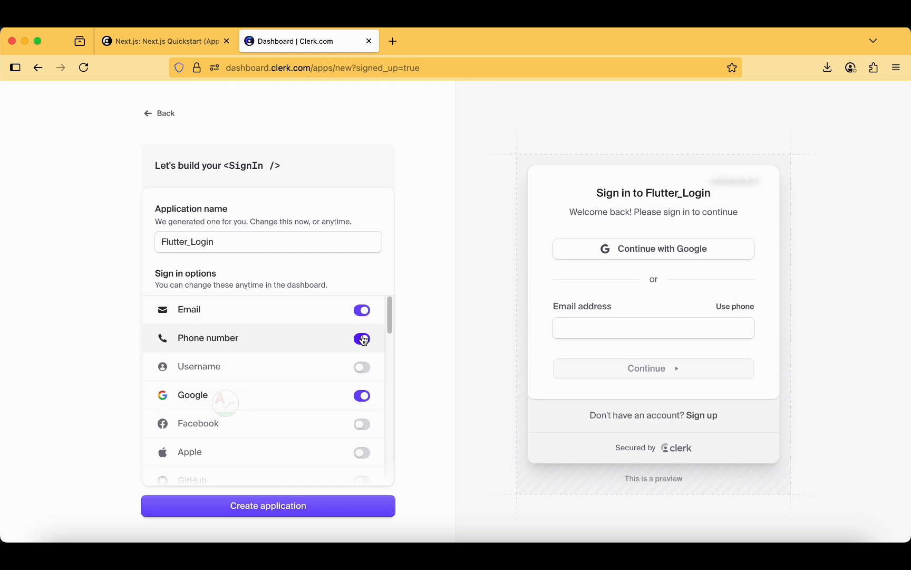
left_click(362, 367)
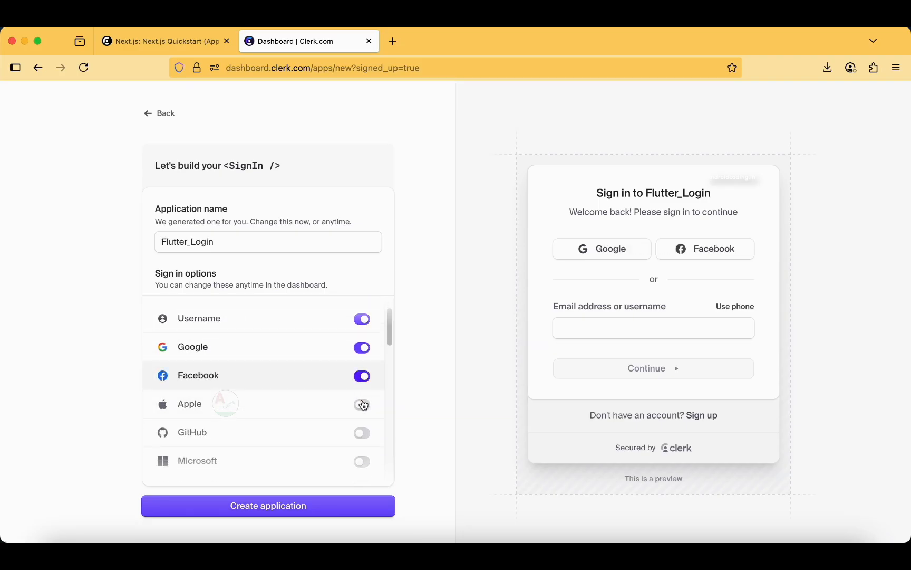
left_click(362, 403)
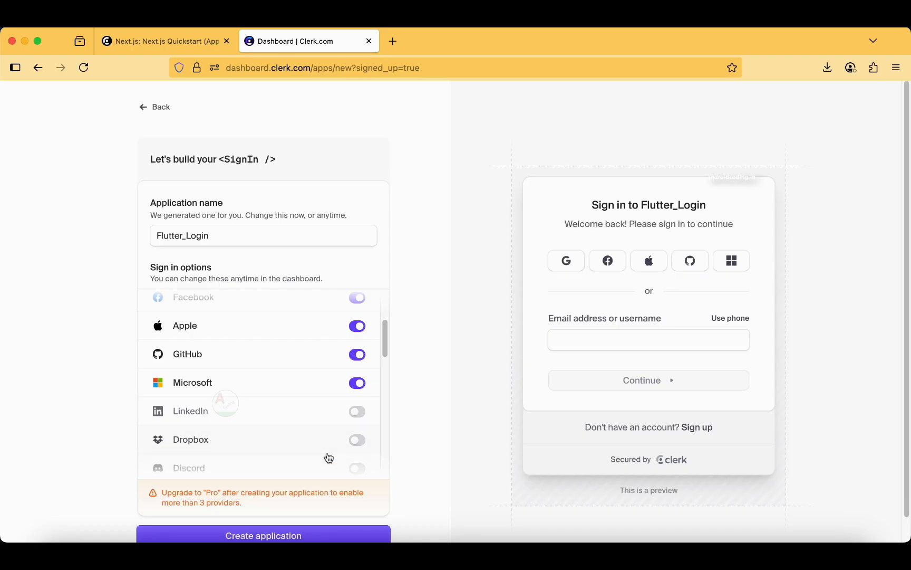
left_click(356, 383)
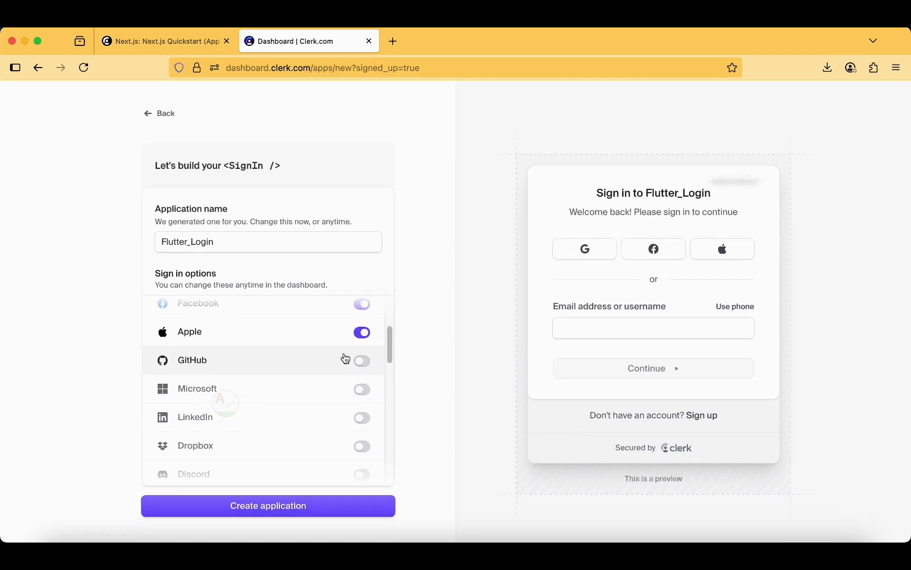
mouse_move(357, 385)
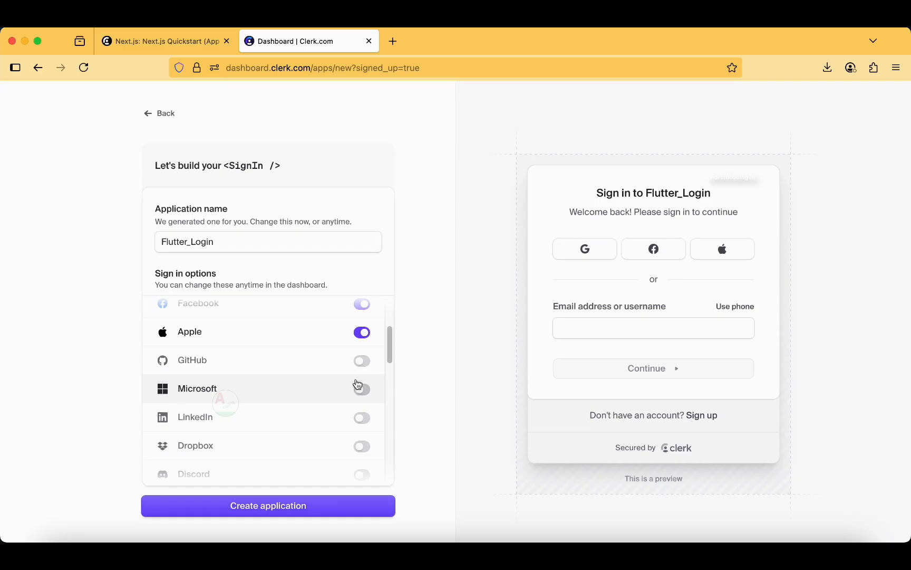
- Scroll through the remaining sign-in options for the new application
scroll("down", 3)
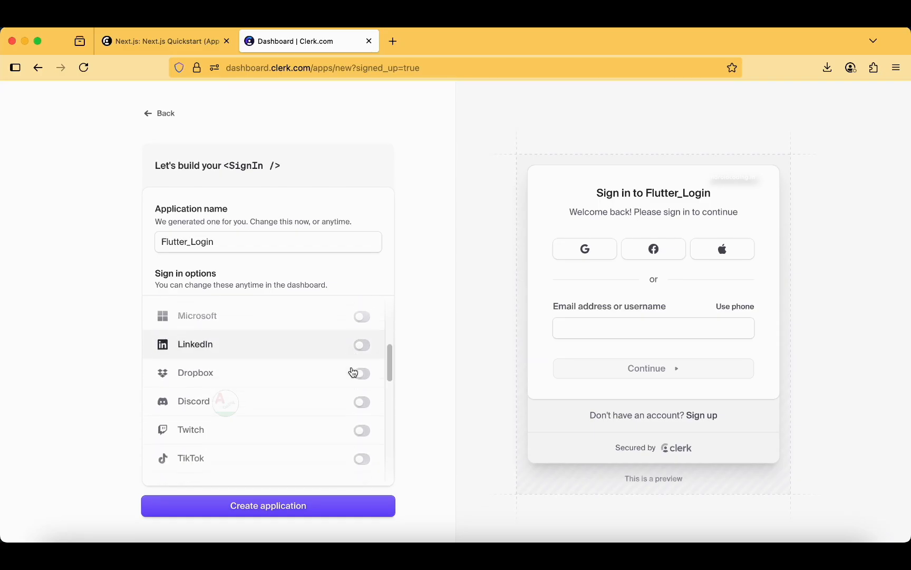
scroll("down", 3)
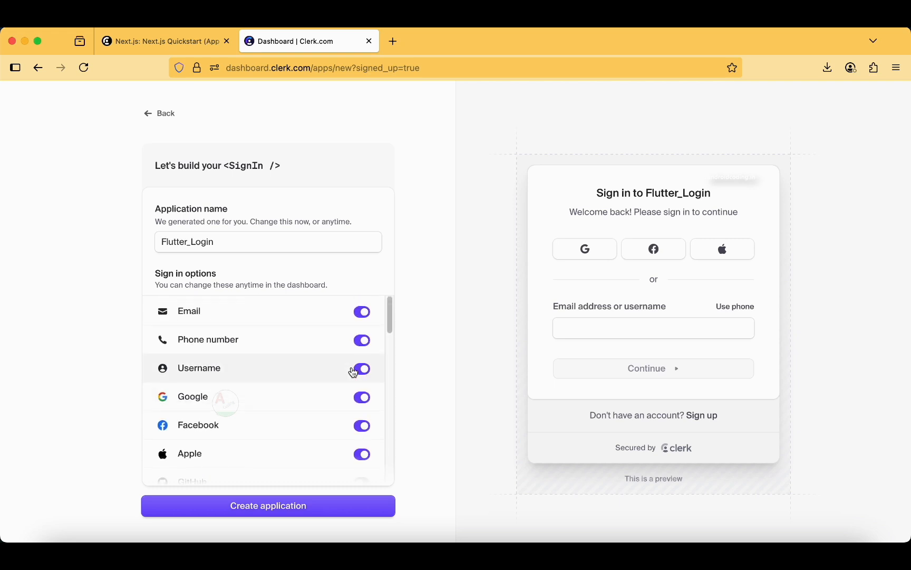
scroll("down", 3)
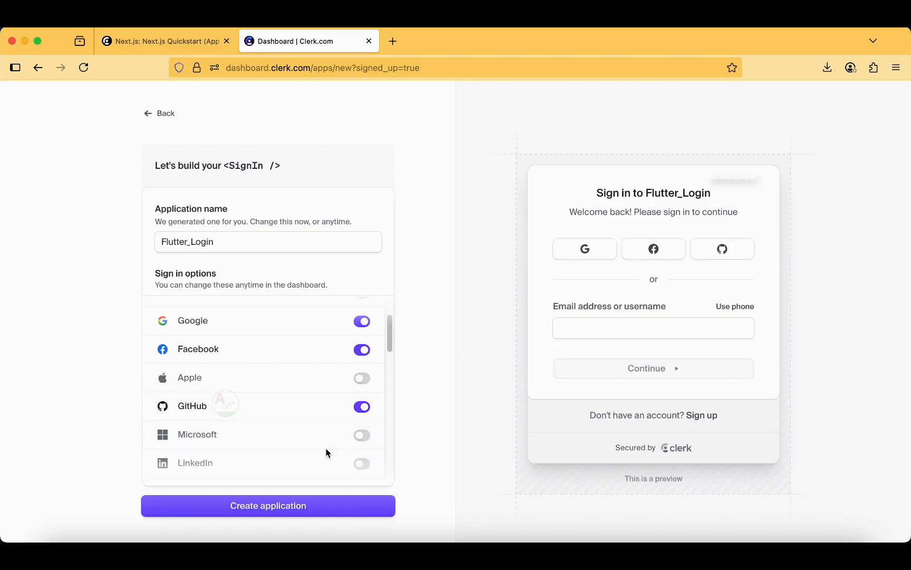
mouse_move(361, 429)
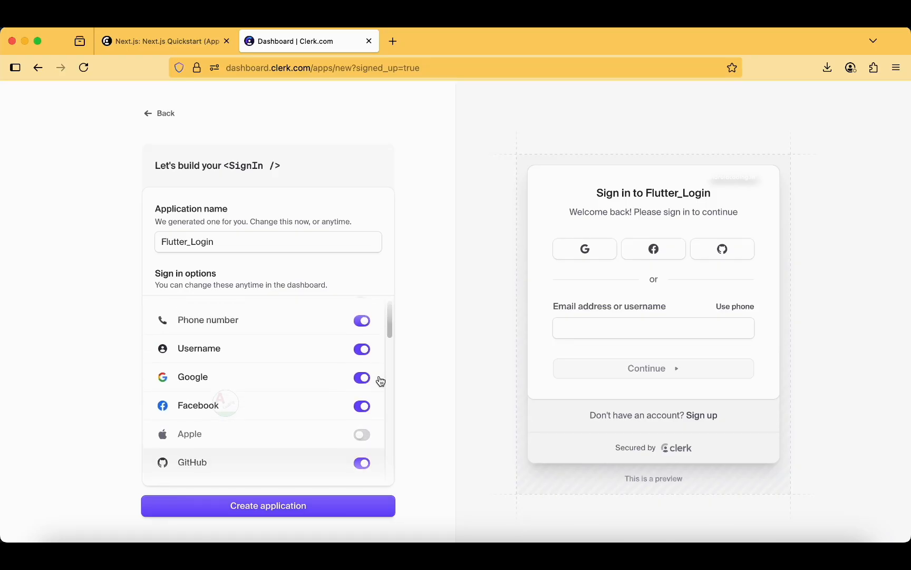
scroll("down", 3)
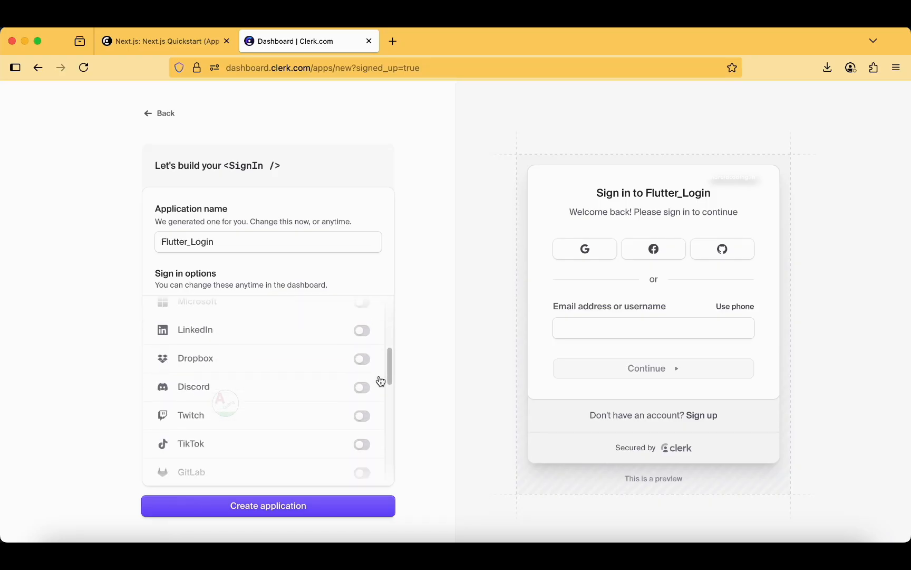
- Create the Flutter_Login application, skim its quickstart overview and view its Users list
scroll("down", 3)
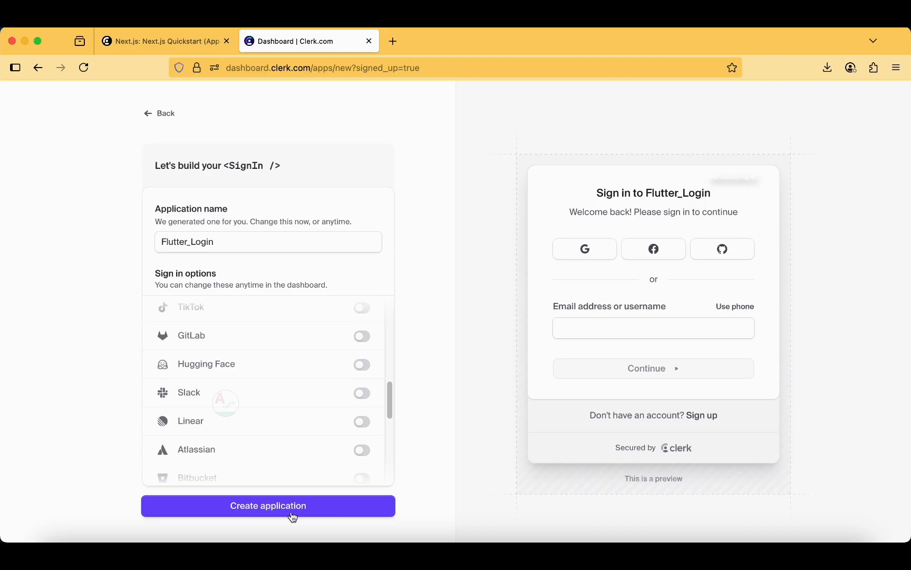
left_click(267, 505)
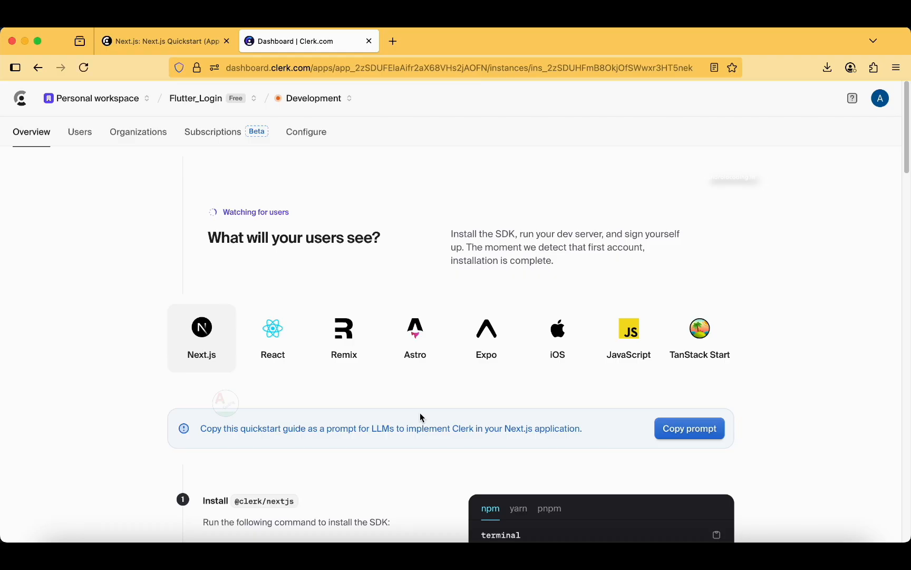
mouse_move(606, 217)
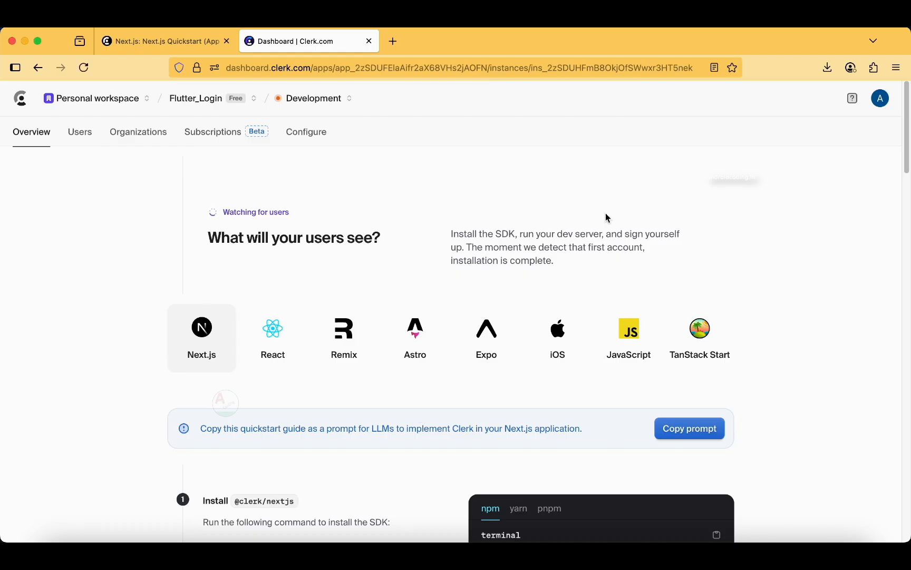
mouse_move(672, 214)
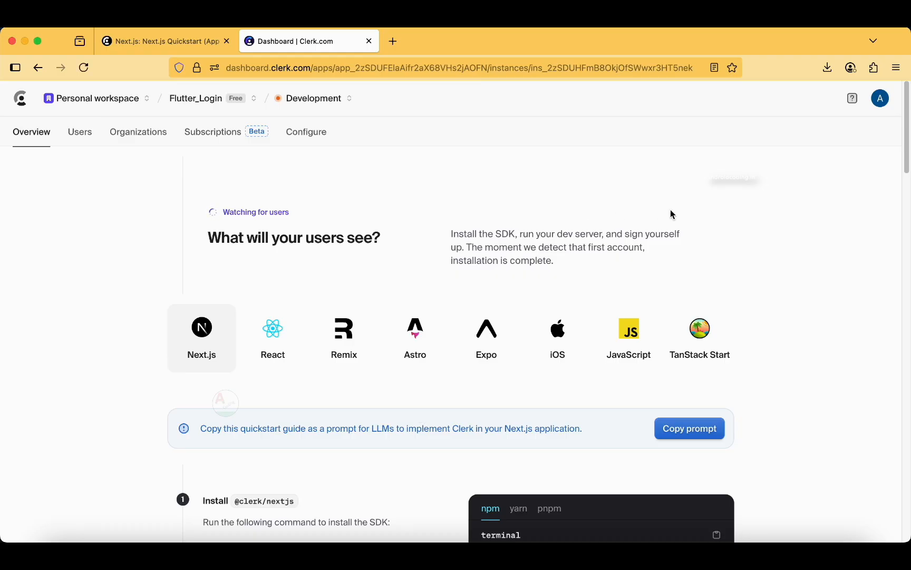
mouse_move(743, 234)
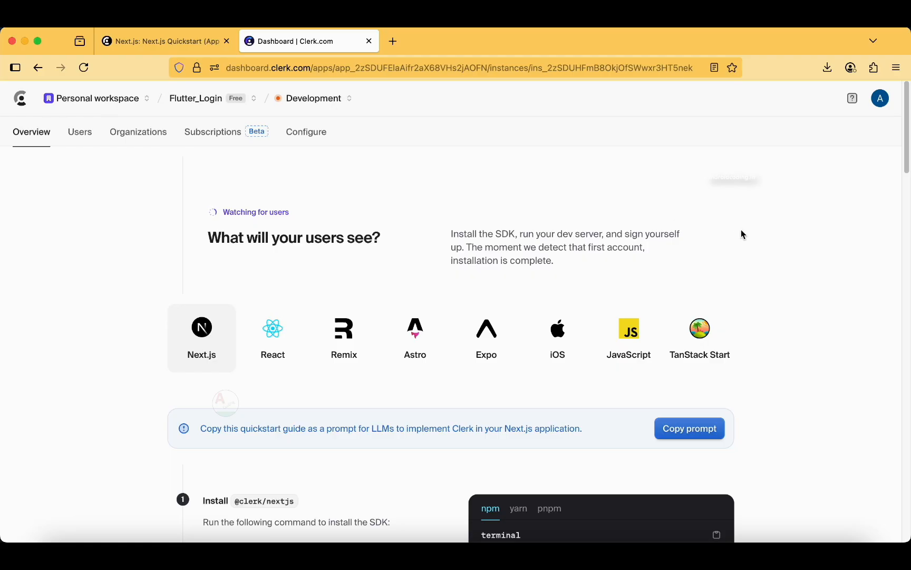
mouse_move(770, 295)
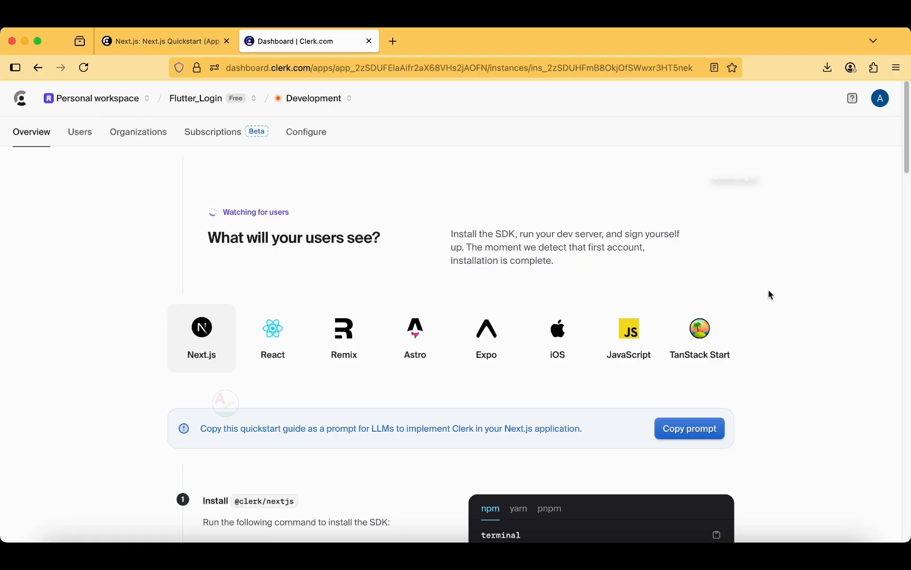
scroll("down", 3)
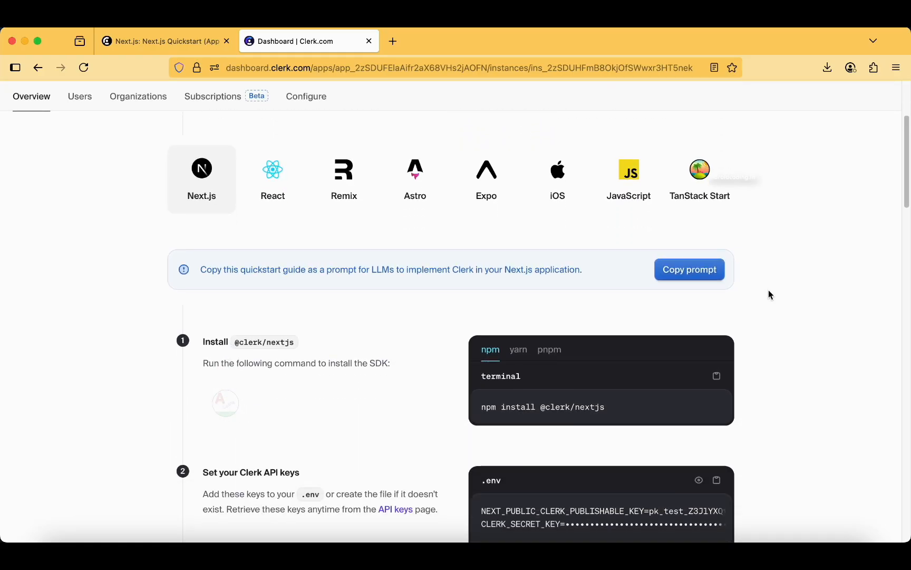
scroll("down", 3)
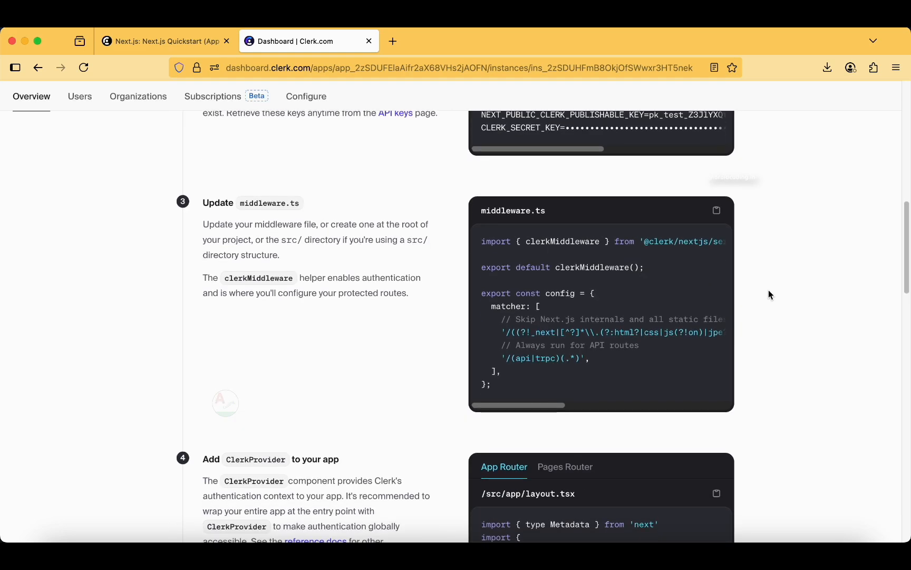
scroll("down", 3)
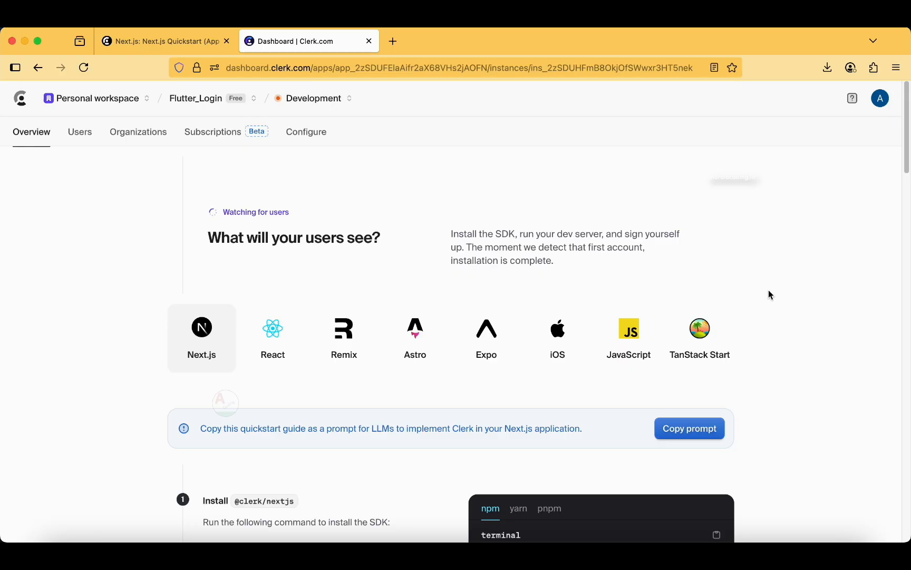
mouse_move(135, 231)
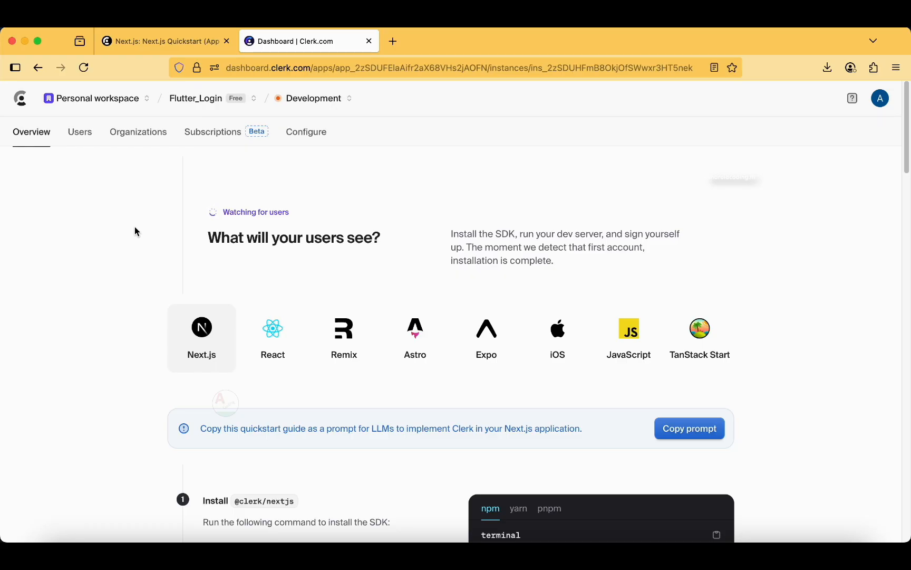
left_click(79, 132)
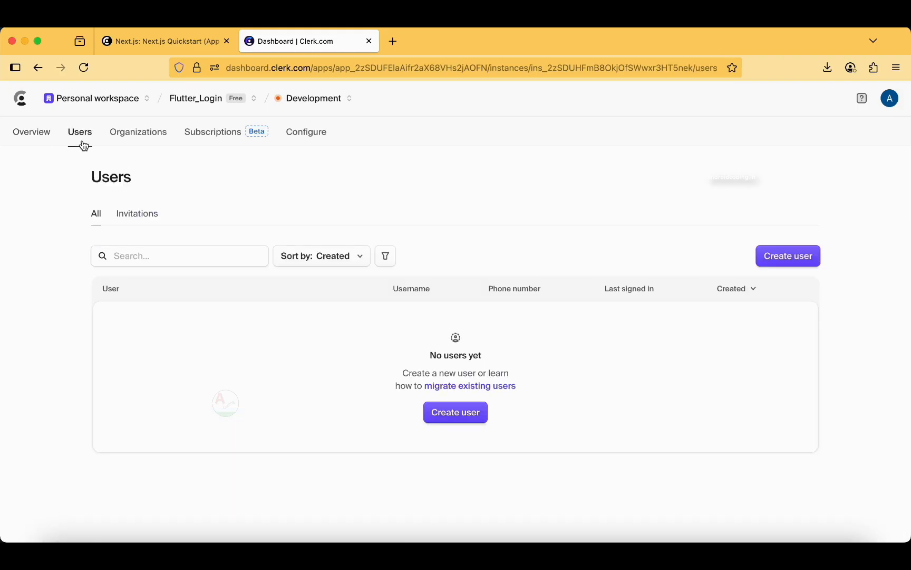
- Browse the Organizations and Subscriptions tabs, then scroll the configuration settings
left_click(138, 132)
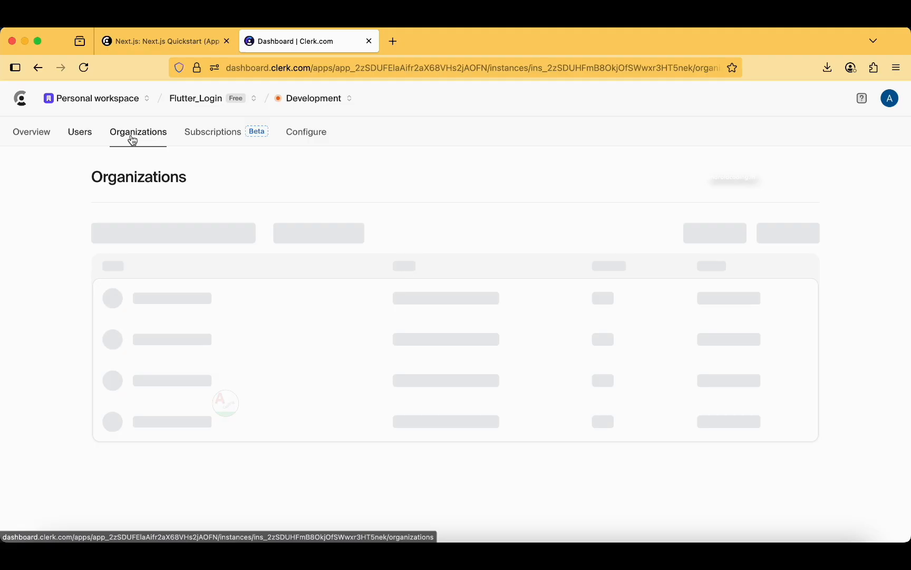
left_click(212, 132)
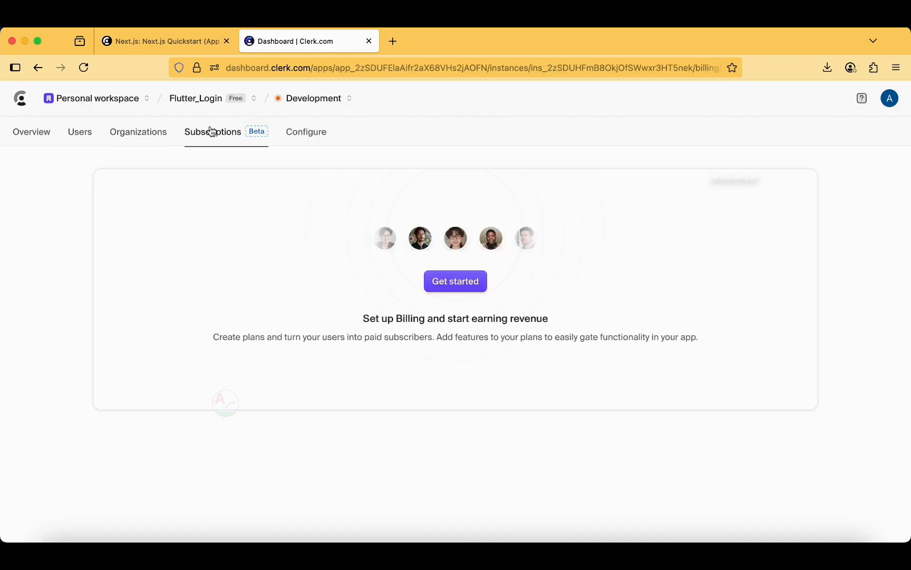
mouse_move(306, 123)
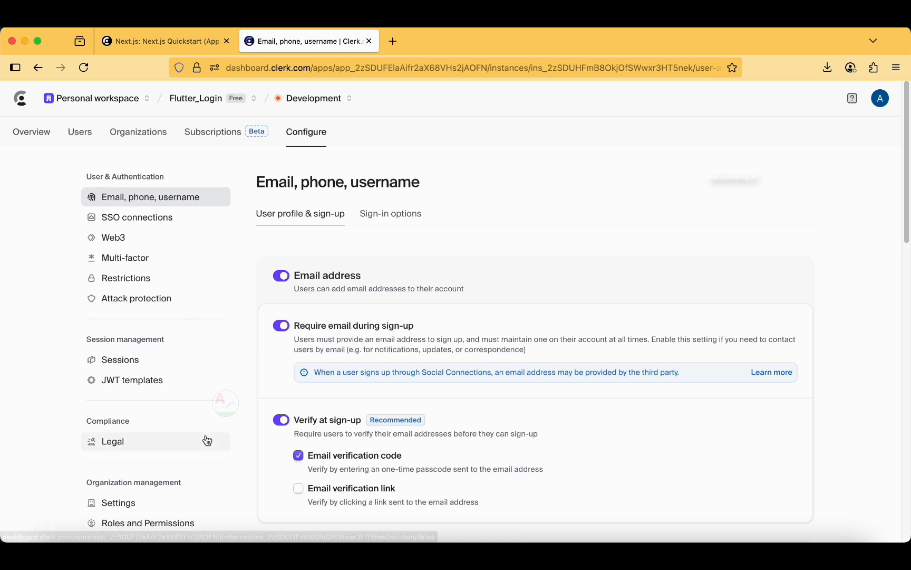
scroll("down", 3)
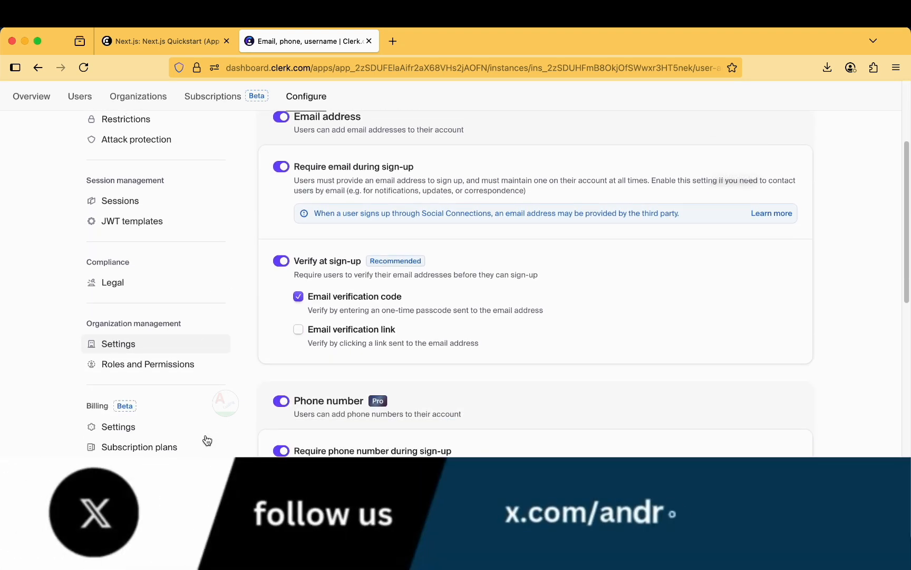
scroll("down", 3)
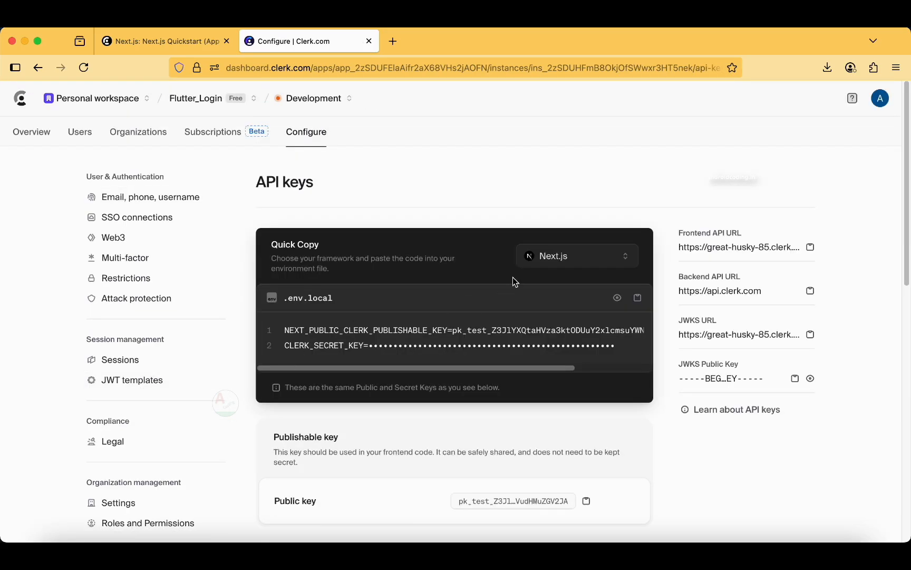
scroll("down", 3)
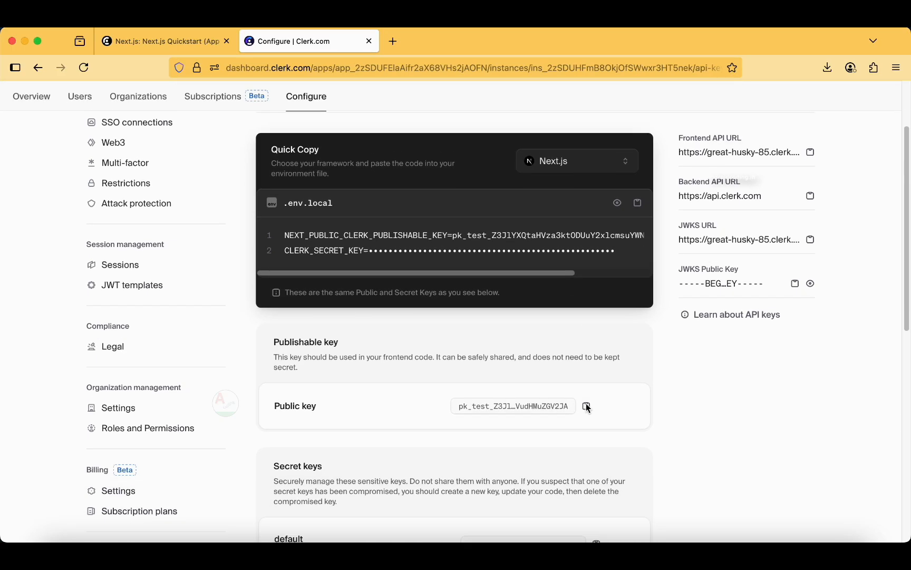
scroll("down", 3)
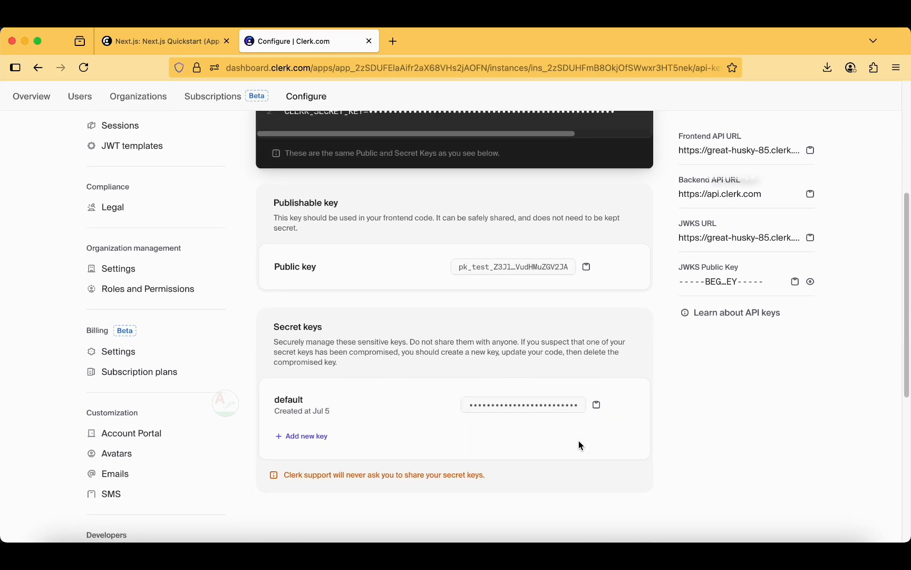
left_click(586, 267)
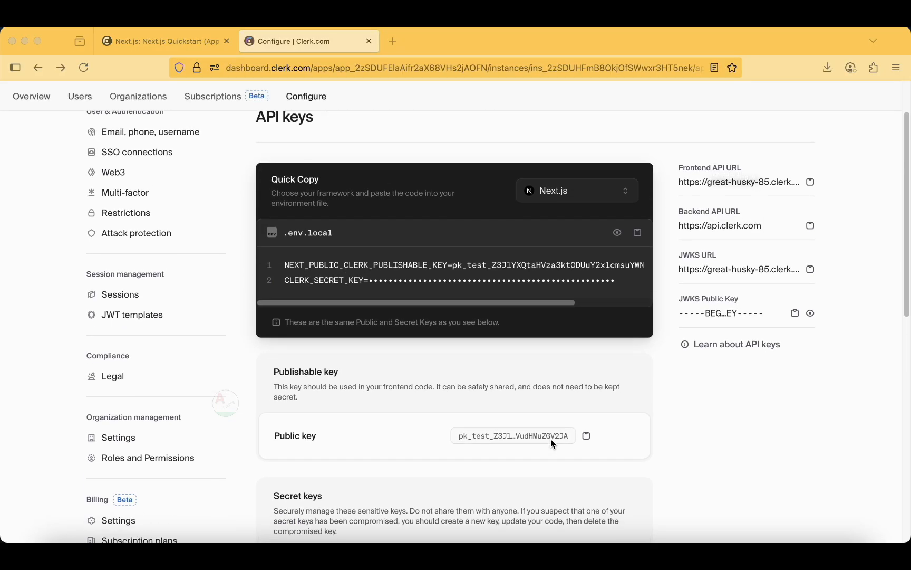
scroll("down", 3)
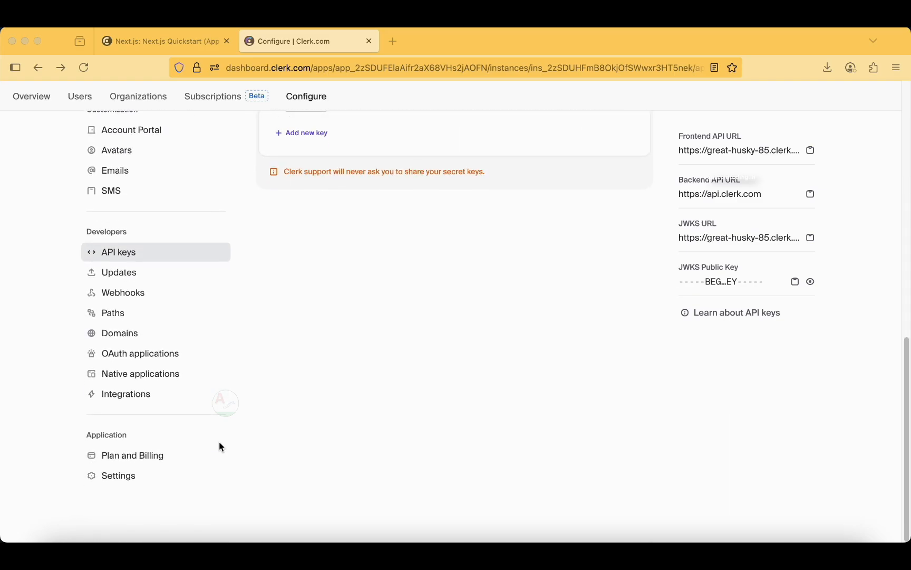
mouse_move(129, 411)
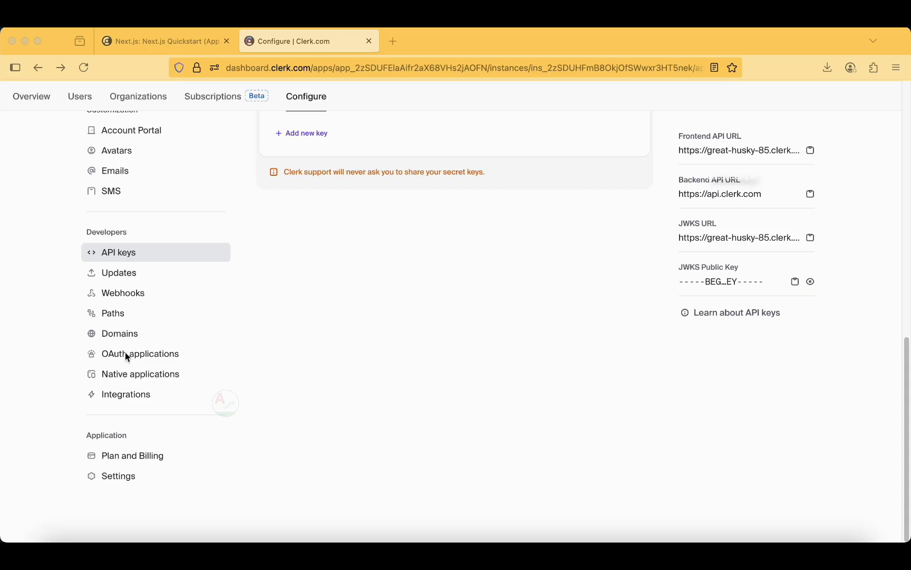
mouse_move(139, 373)
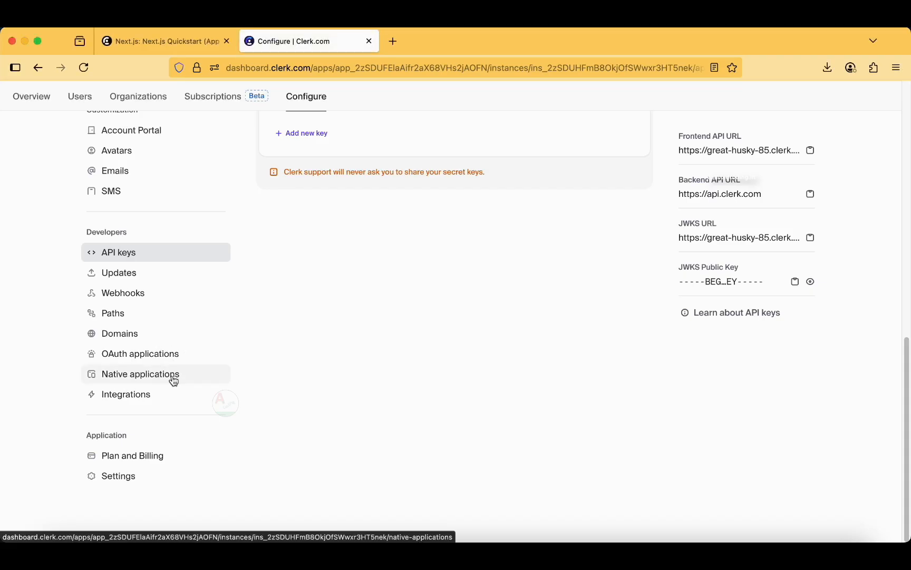
- Go to Native applications settings and show the empty Android section
left_click(139, 373)
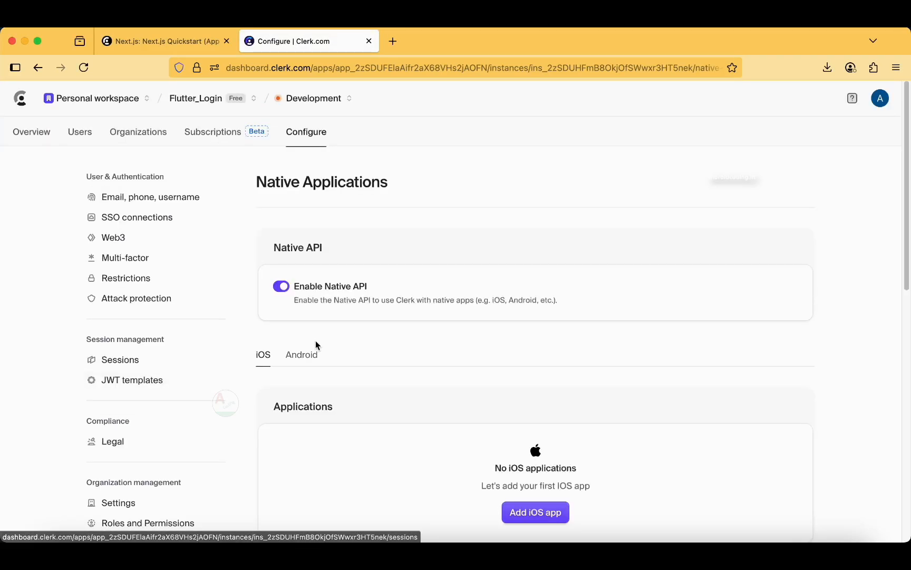
scroll("down", 3)
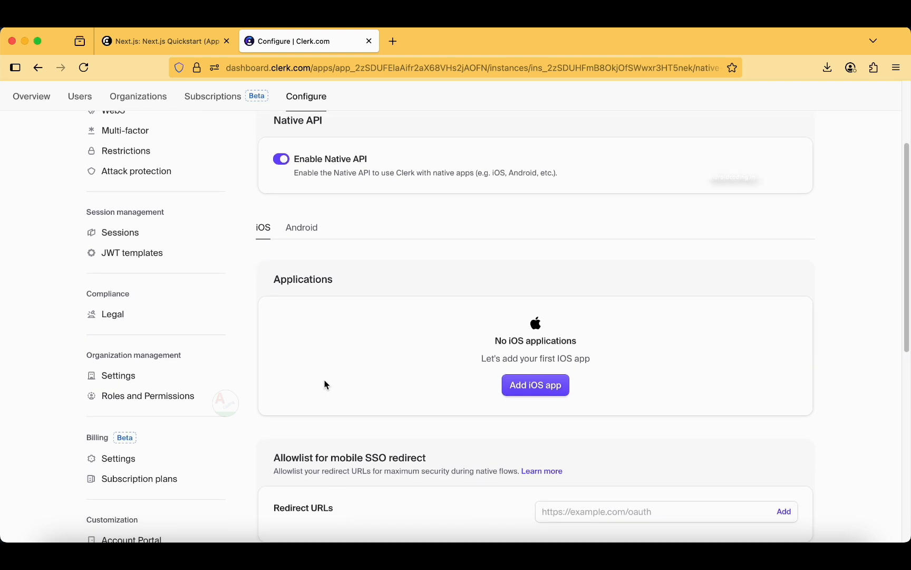
scroll("down", 3)
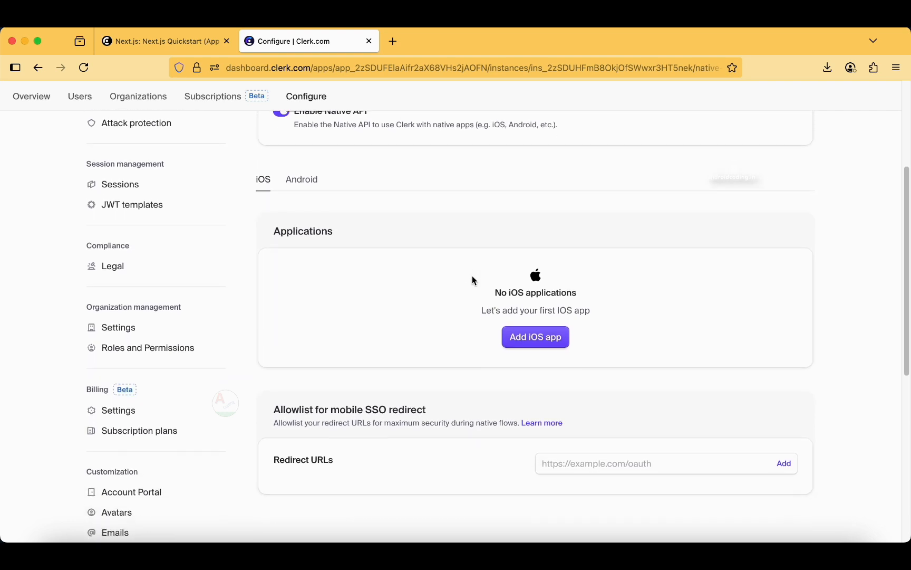
left_click(302, 179)
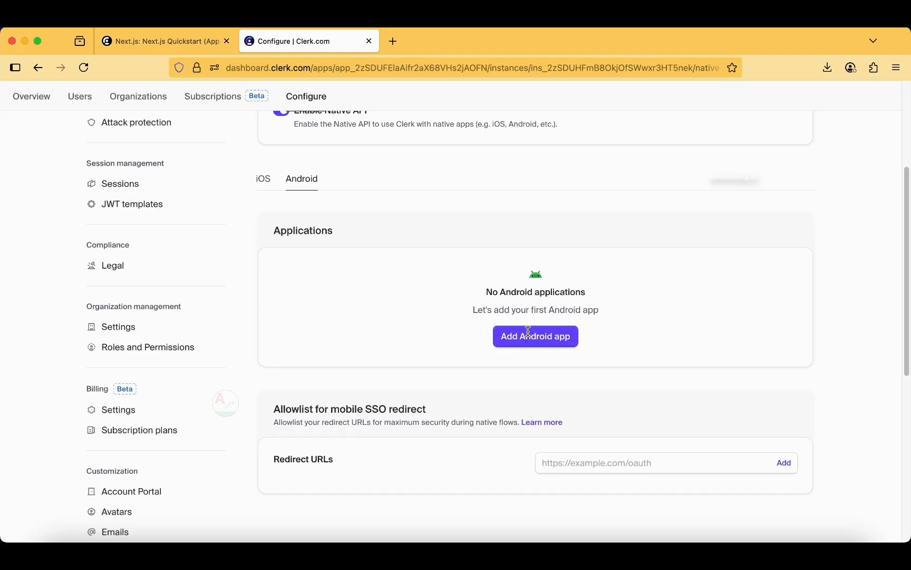
- Bring up the Add Android application form, then dismiss it without registering
left_click(534, 336)
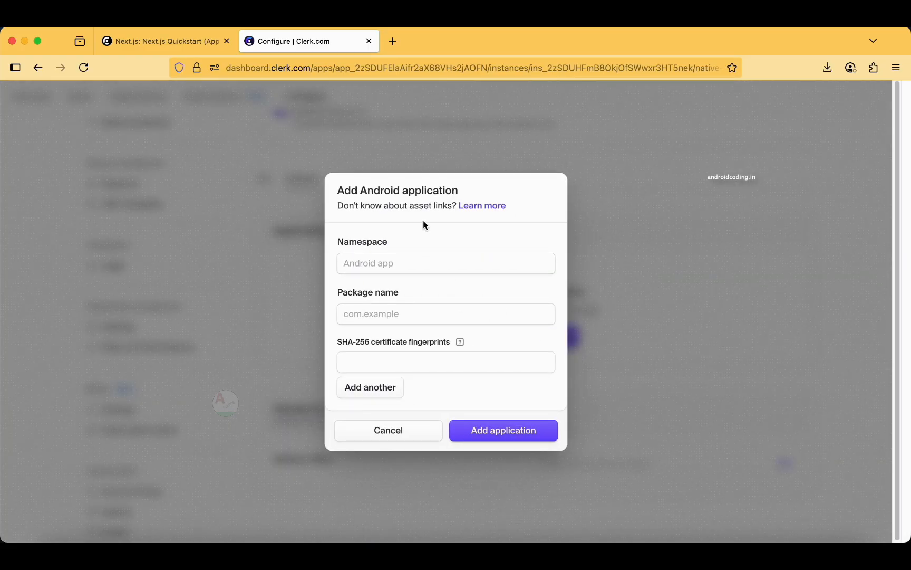
left_click(445, 263)
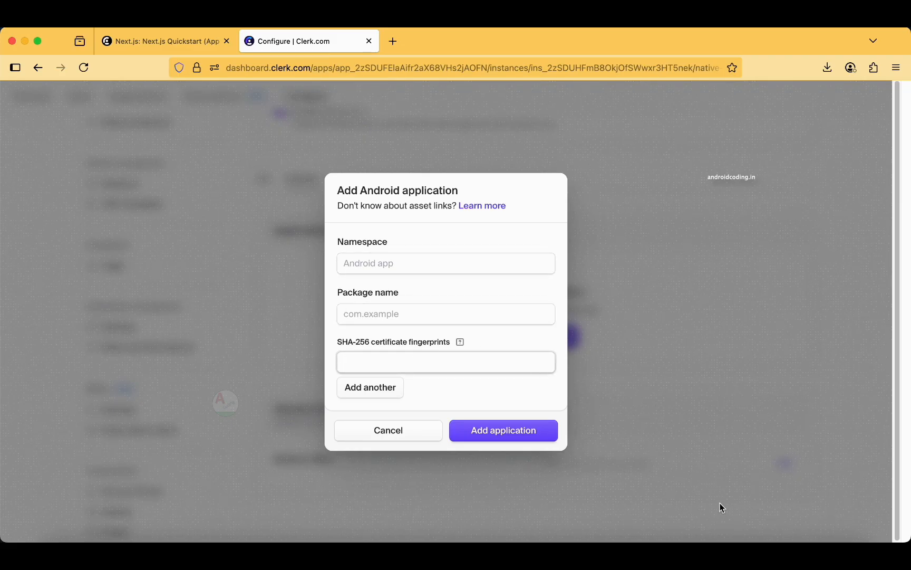
left_click(388, 430)
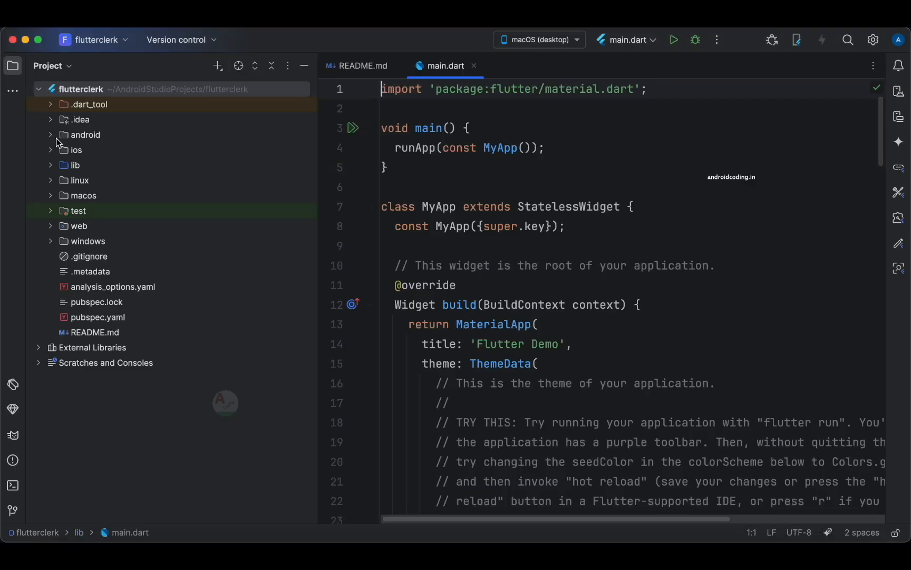
- Expand android > app and view build.gradle.kts to find namespace com.amplifyabhi.flutterclerk
left_click(85, 134)
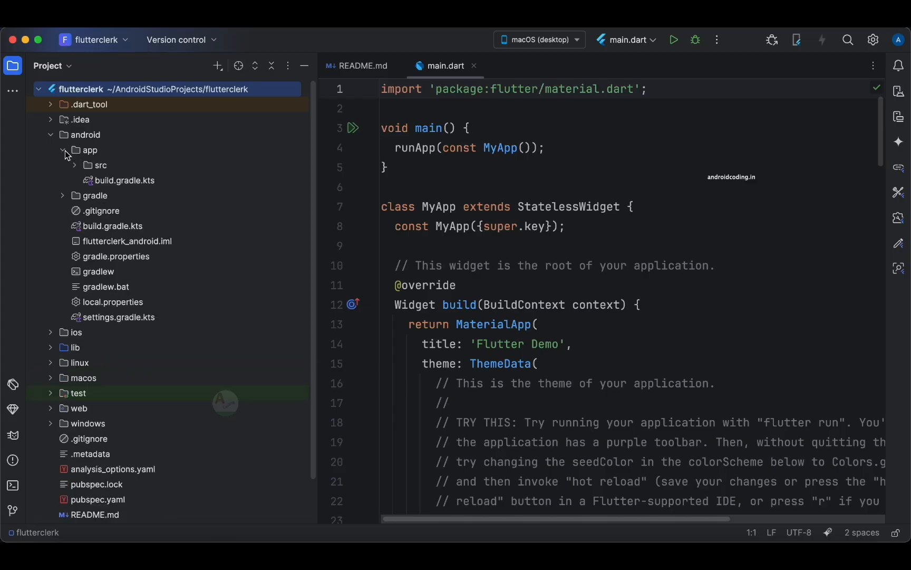
double_click(126, 181)
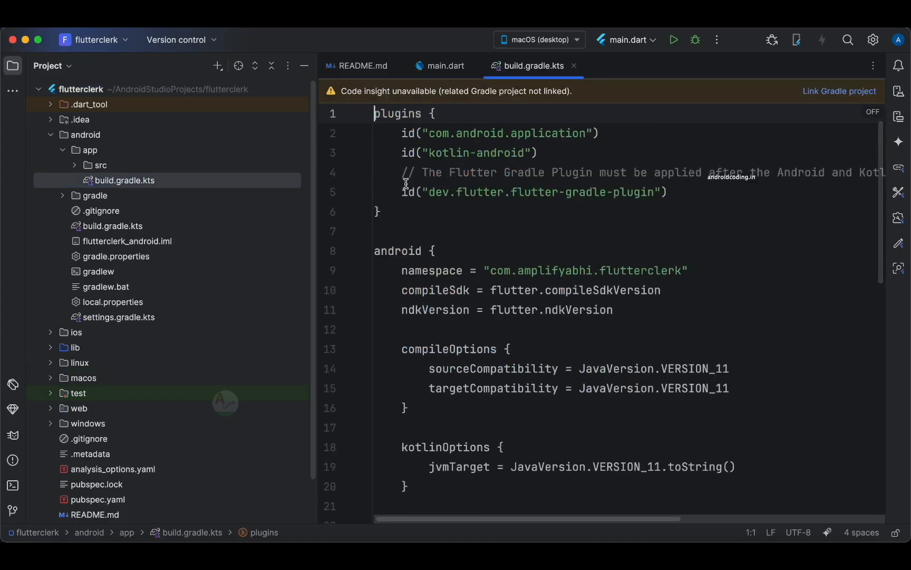
scroll("down", 3)
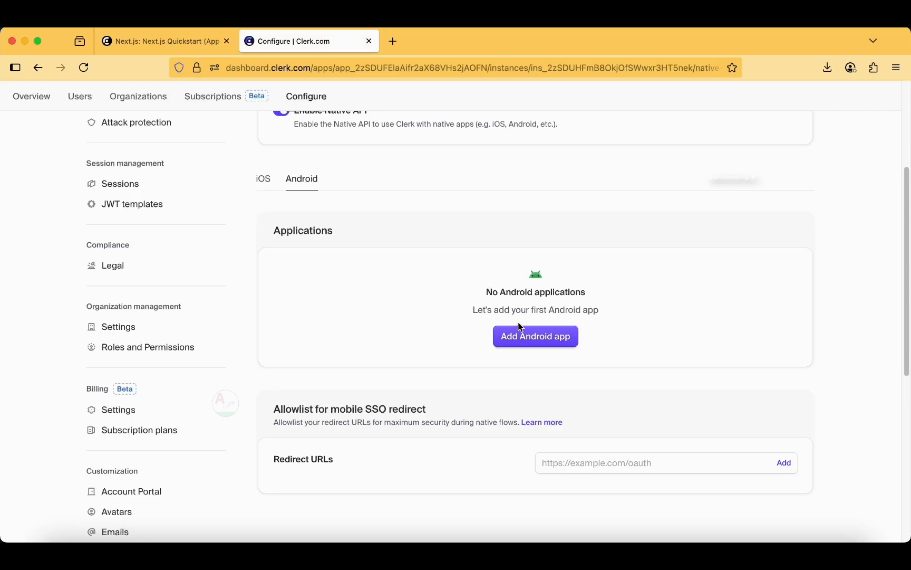
- Add the Android app com.amplifyabhi.flutterclerk with its package name and SHA-256 fingerprint
left_click(535, 336)
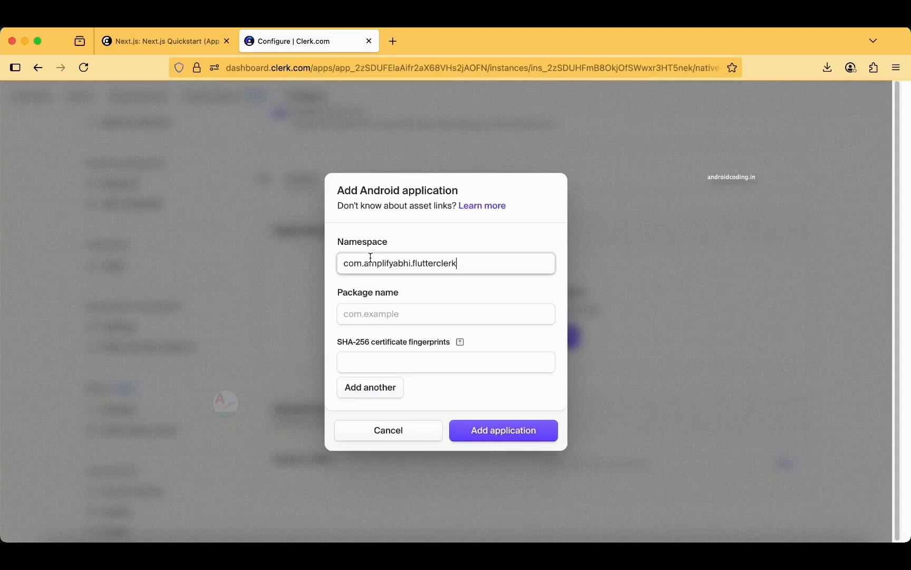
type("com.amplifyabhi.flutterclerk")
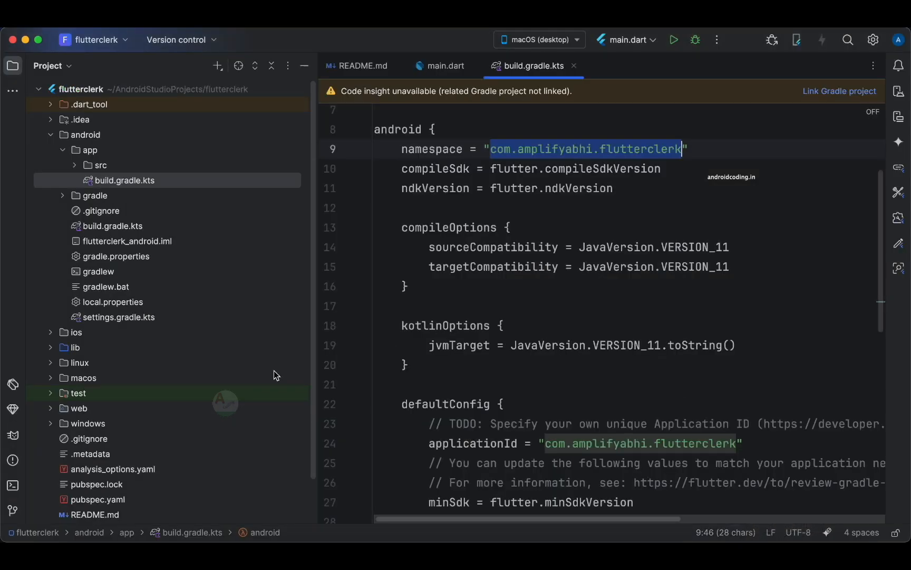
left_click(12, 486)
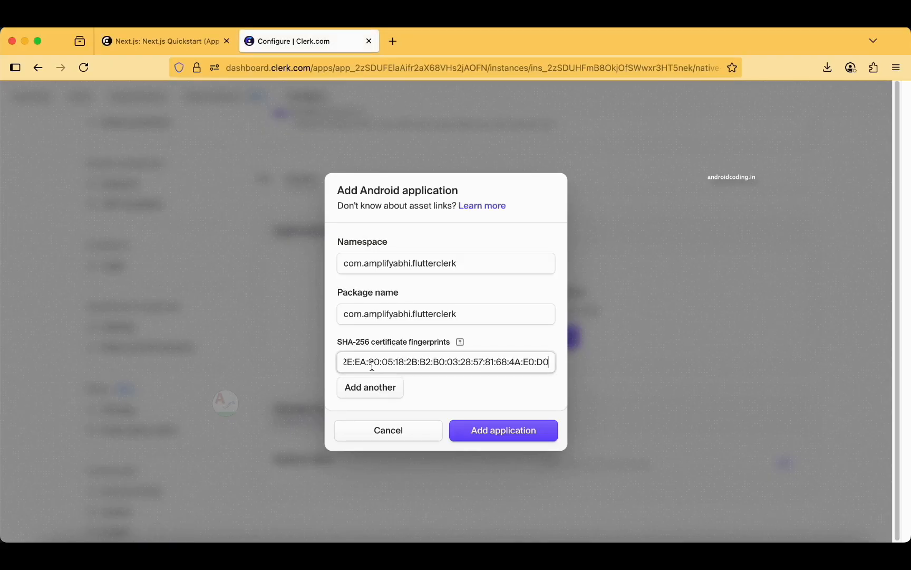
left_click(503, 430)
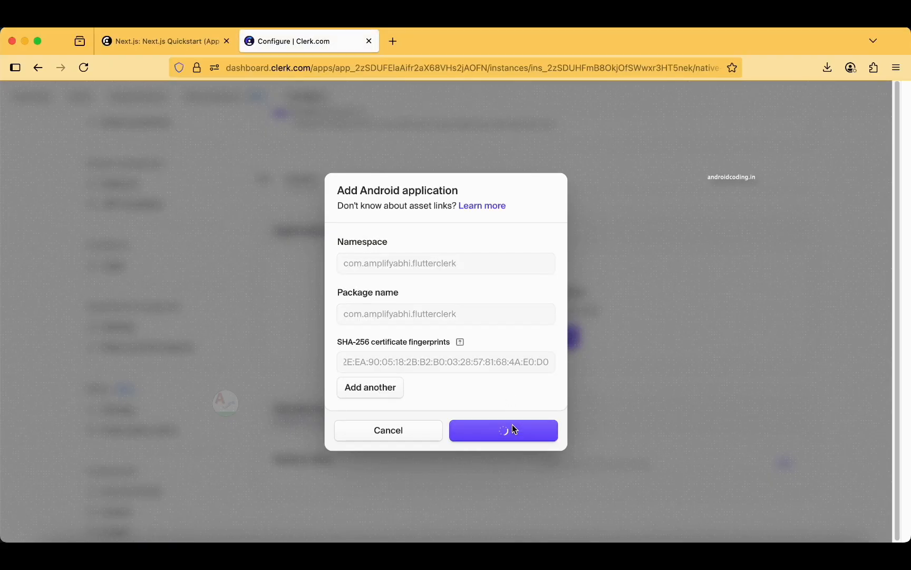
left_click(502, 430)
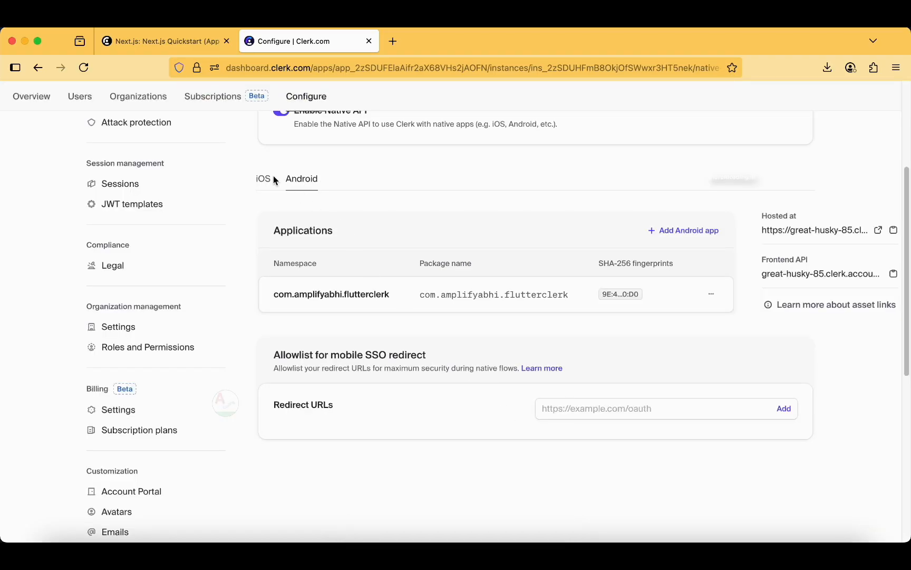
- Start adding an iOS app and check Apple's Team ID help page before returning to Clerk
left_click(263, 179)
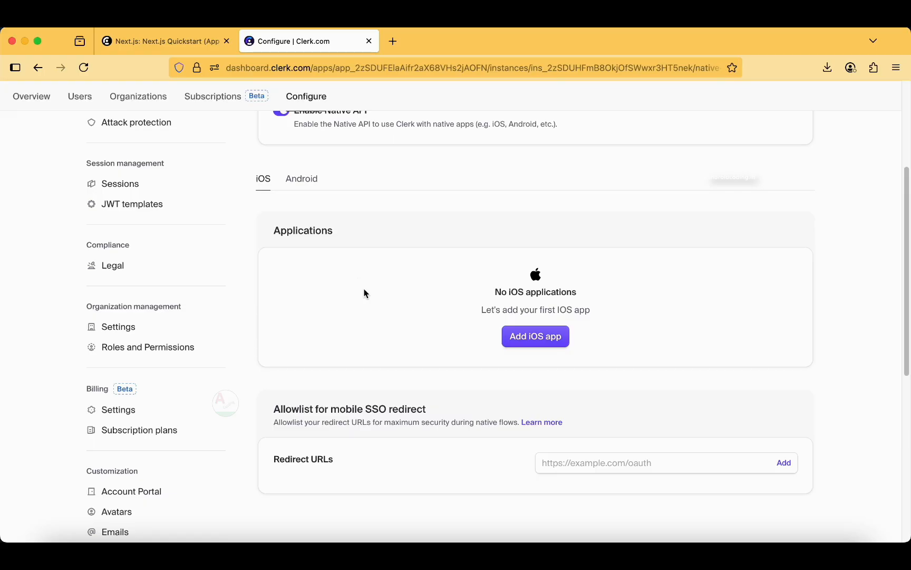
mouse_move(535, 336)
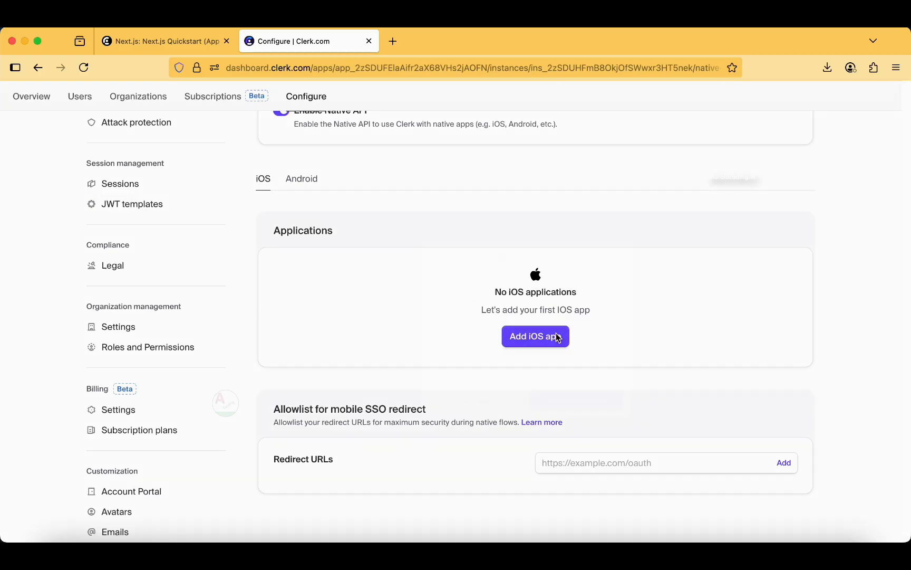
left_click(534, 336)
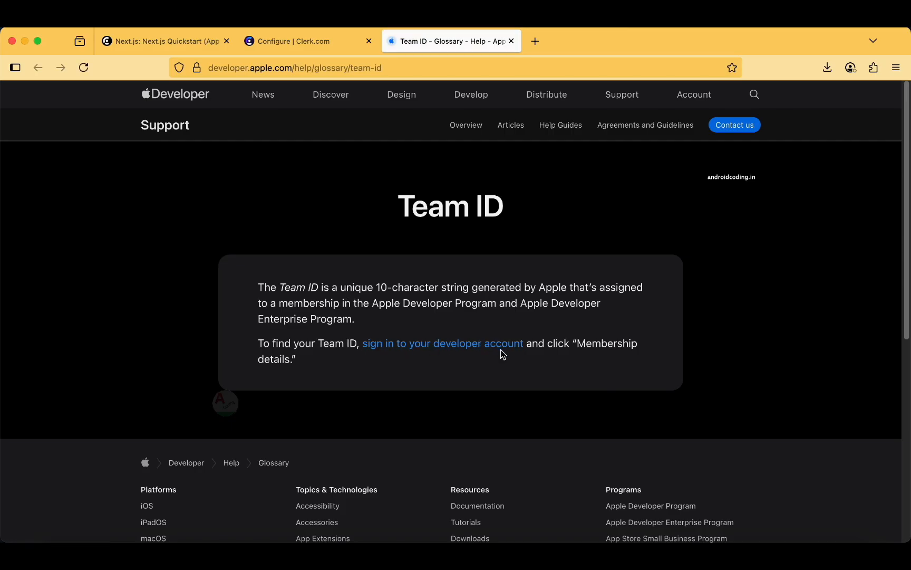
mouse_move(545, 192)
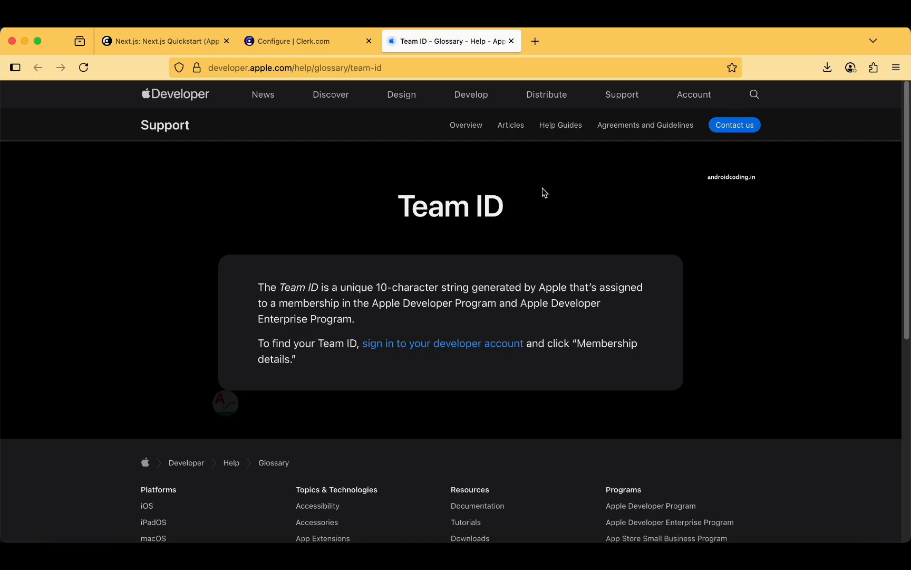
left_click(512, 41)
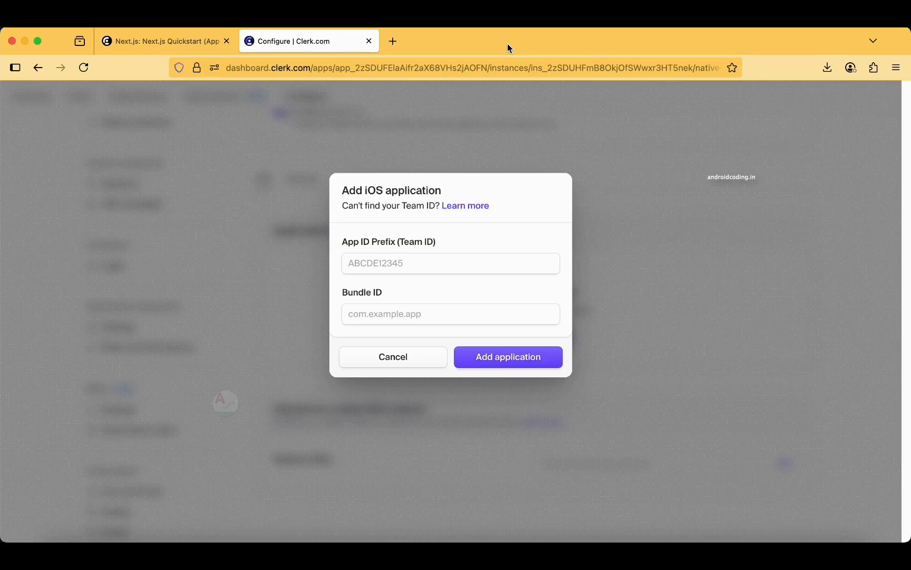
- Cancel the iOS form and return to the Android list showing com.amplifyabhi.flutterclerk
left_click(392, 357)
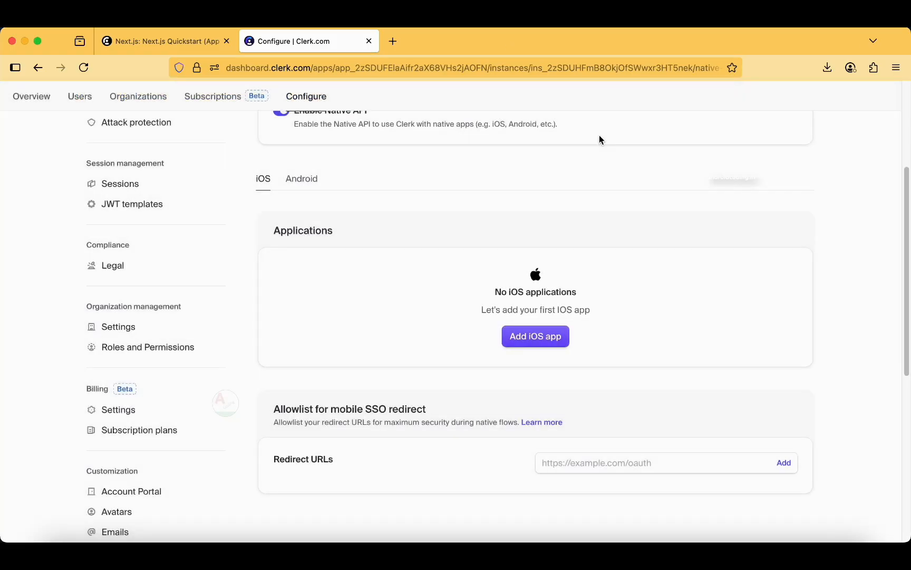
mouse_move(388, 201)
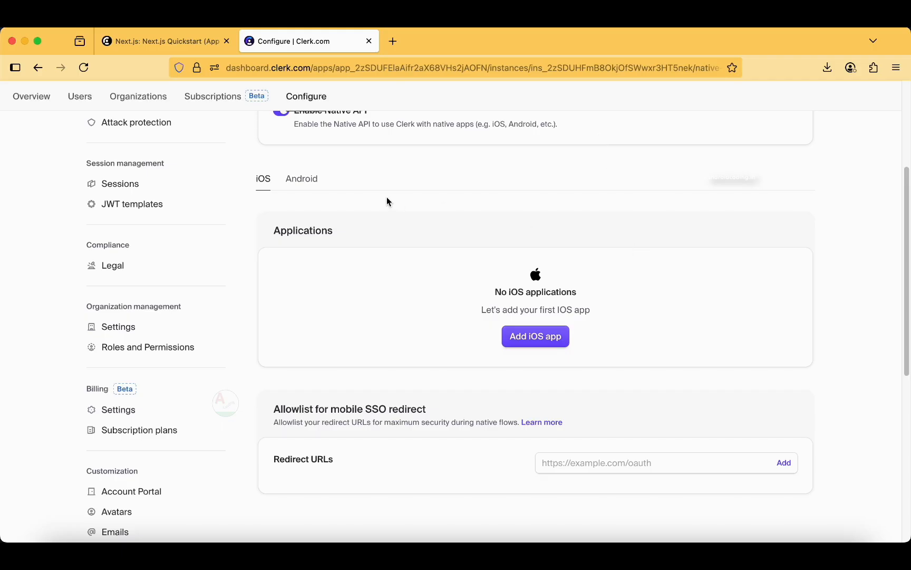
left_click(301, 178)
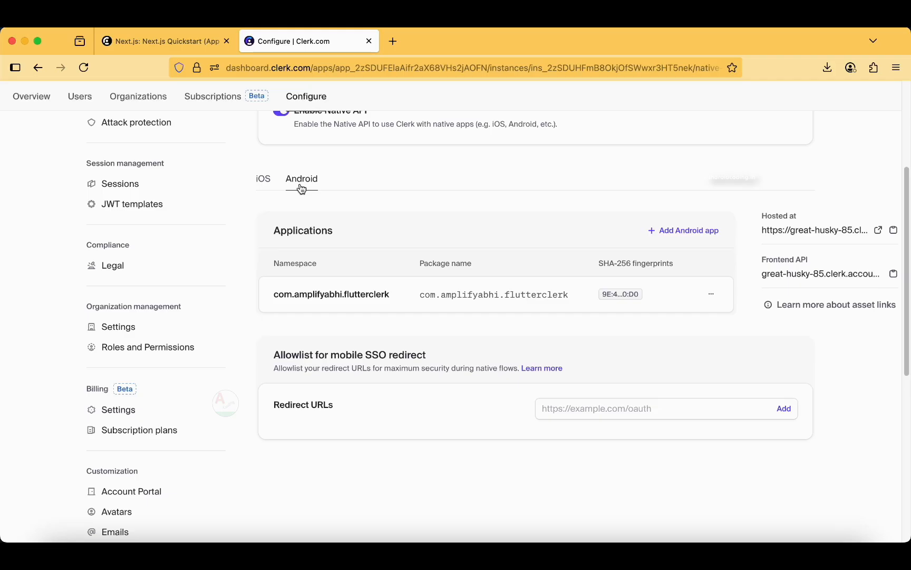
mouse_move(345, 170)
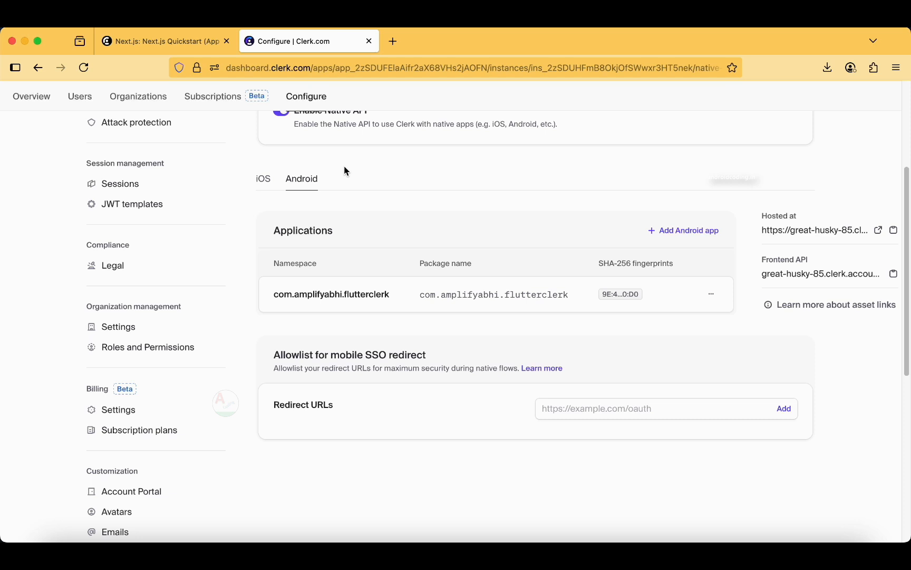
mouse_move(350, 182)
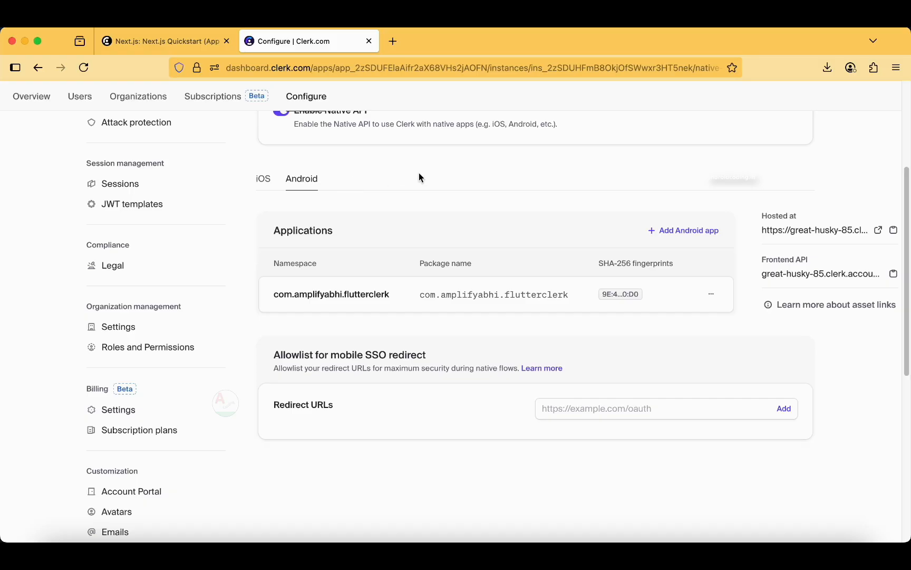
mouse_move(525, 324)
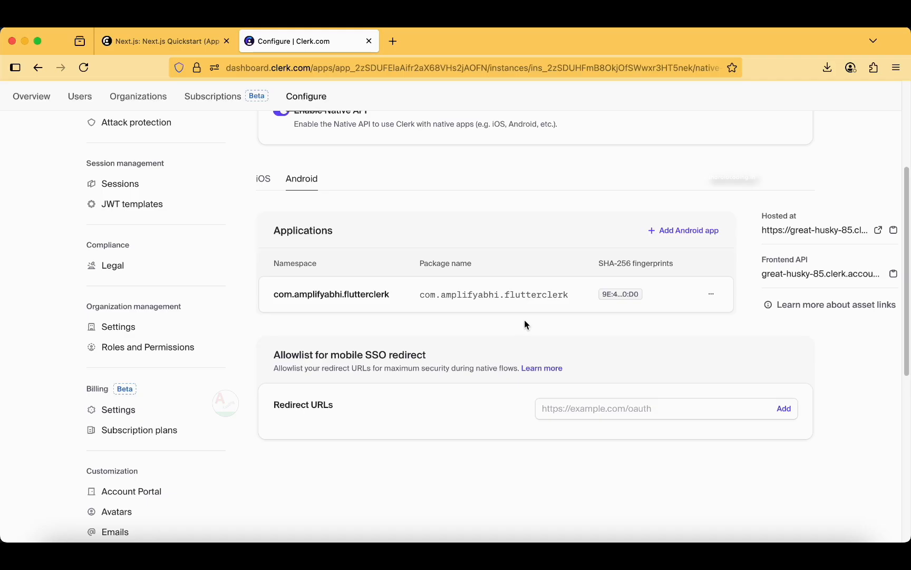